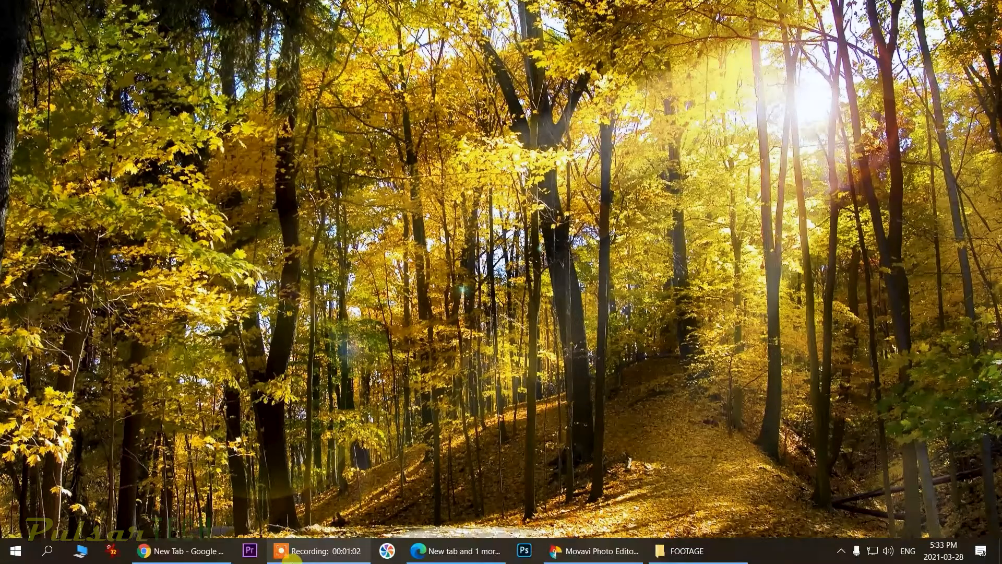
Start a new Premiere Pro project named ADOBE PREMIERE PRO MATCH FRAME.
left_click(250, 551)
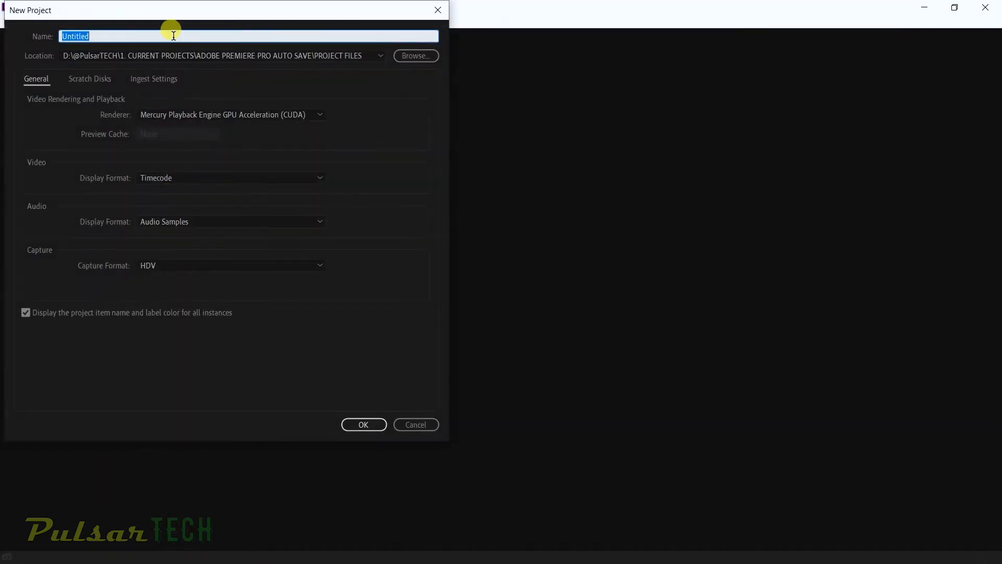
type("ADOBE PREMIERE PRO MATCH FRAME")
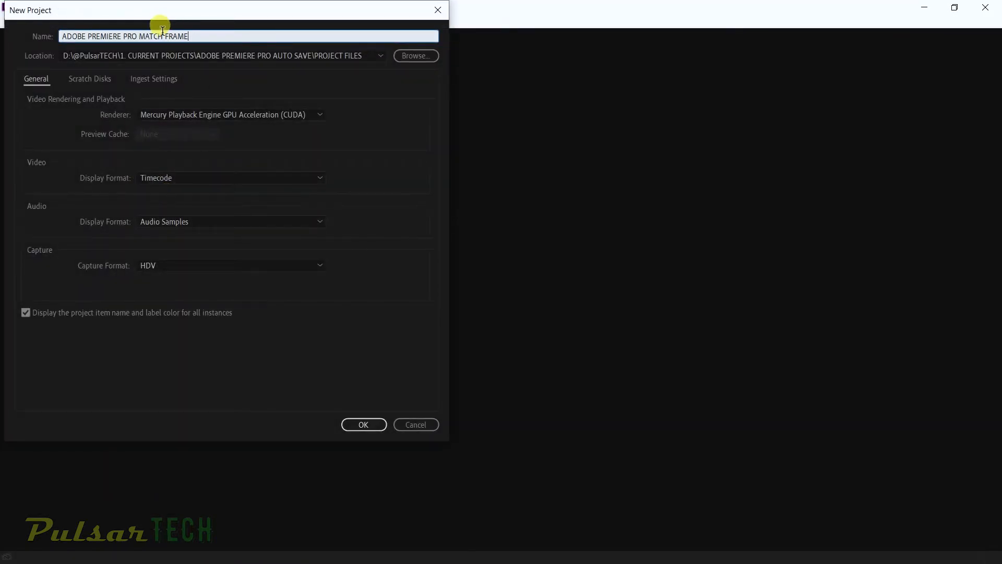
left_click(364, 425)
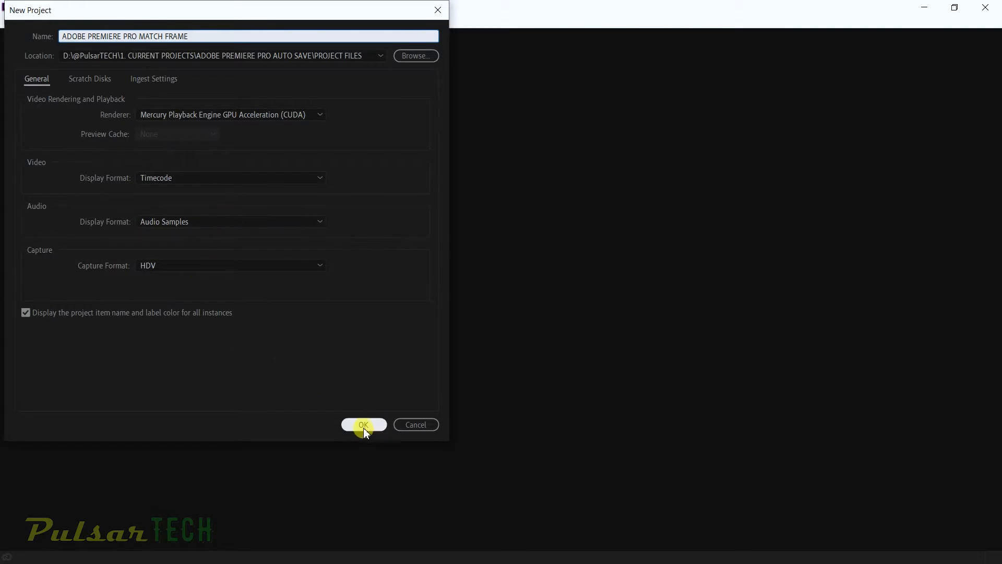
Select all three mp4 clips in the FOOTAGE folder and carry them into Premiere's Project panel.
left_click(363, 425)
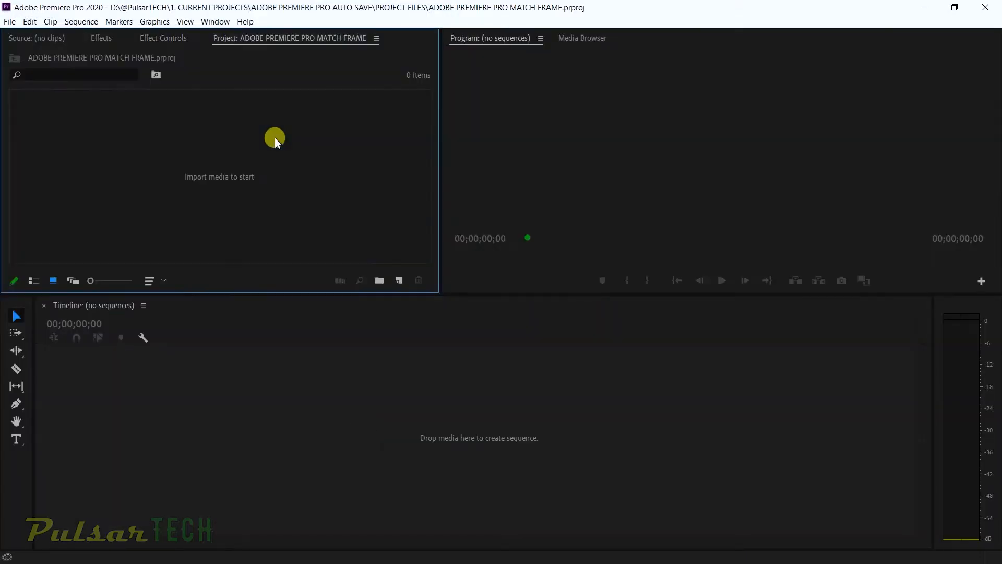
mouse_move(631, 551)
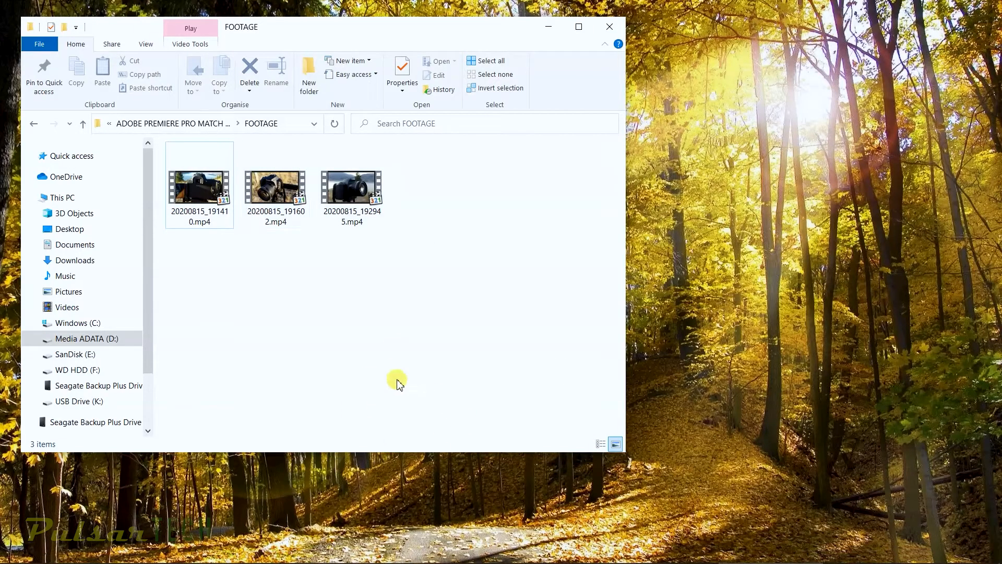
key("ctrl+a")
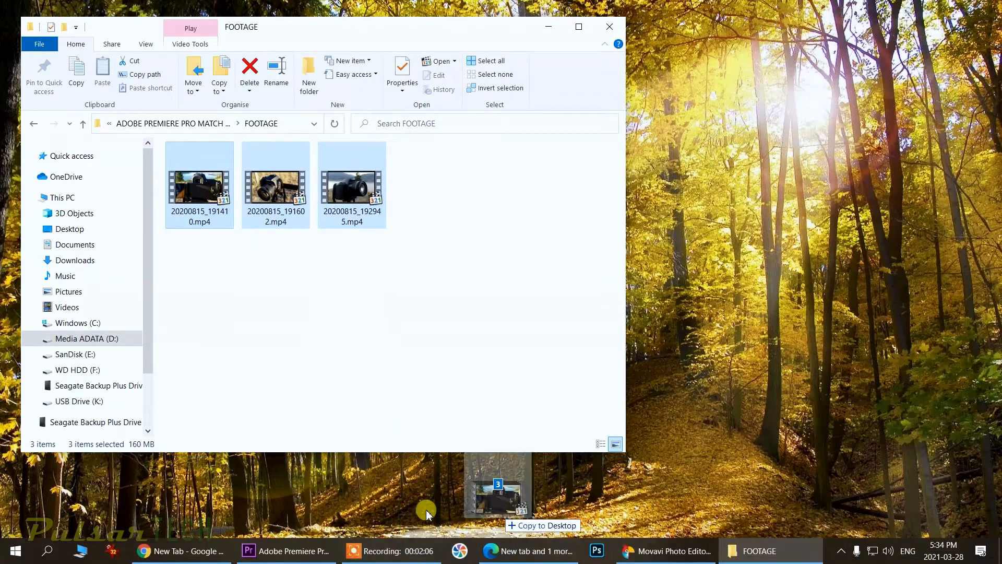
left_click(286, 551)
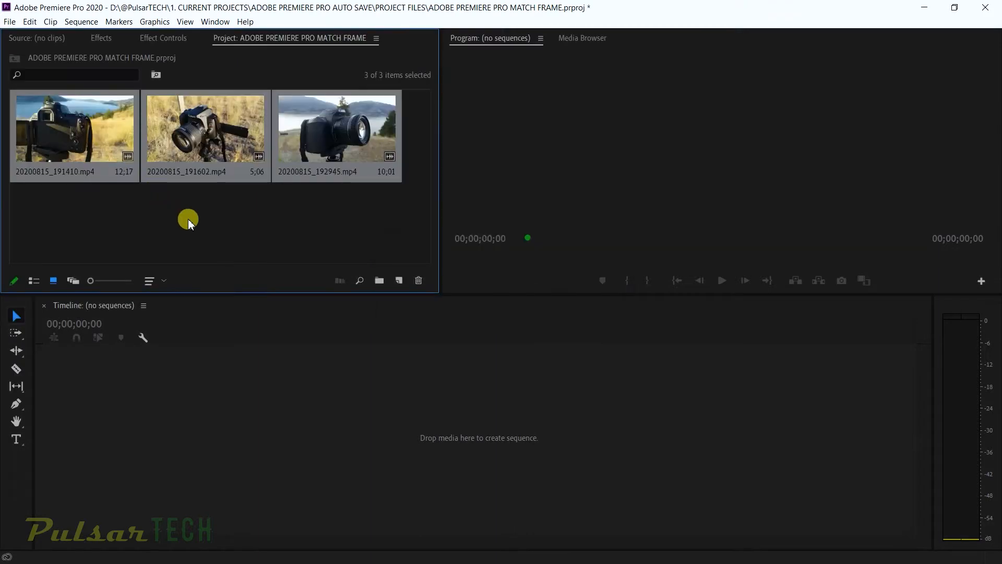
Create a sequence from the clips, mute track A1, and load 20200815_191602 into the Source Monitor.
left_click(372, 228)
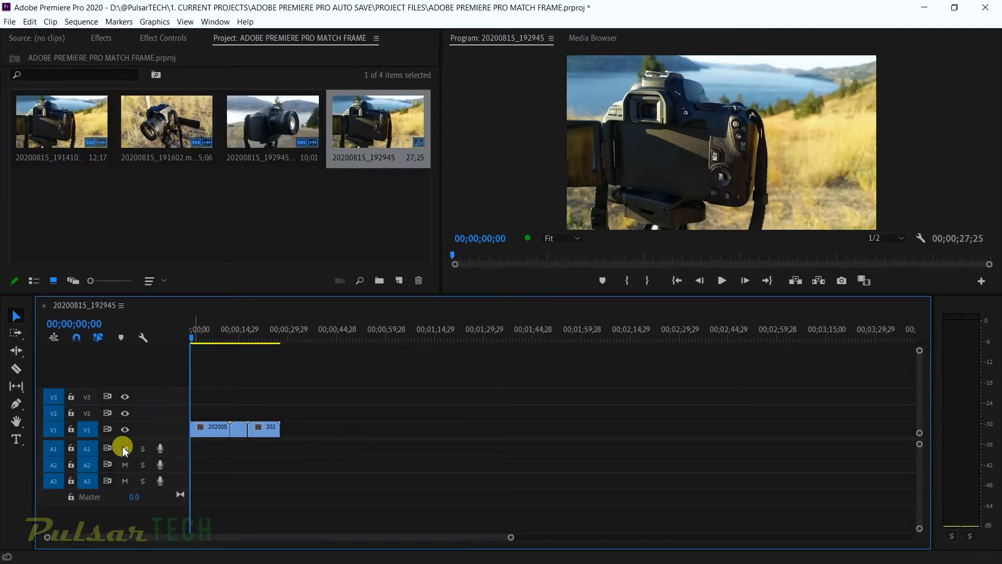
left_click(124, 448)
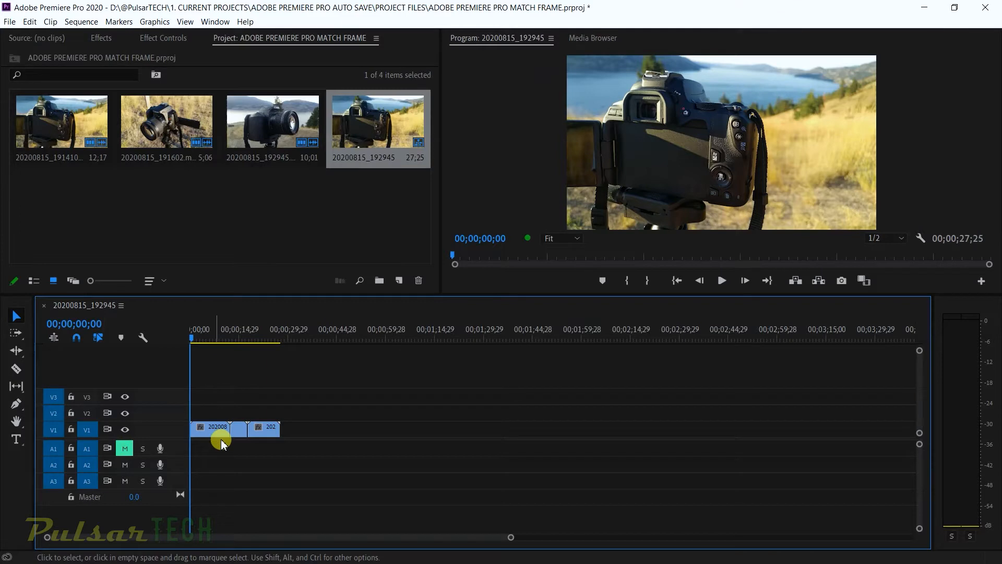
mouse_move(189, 147)
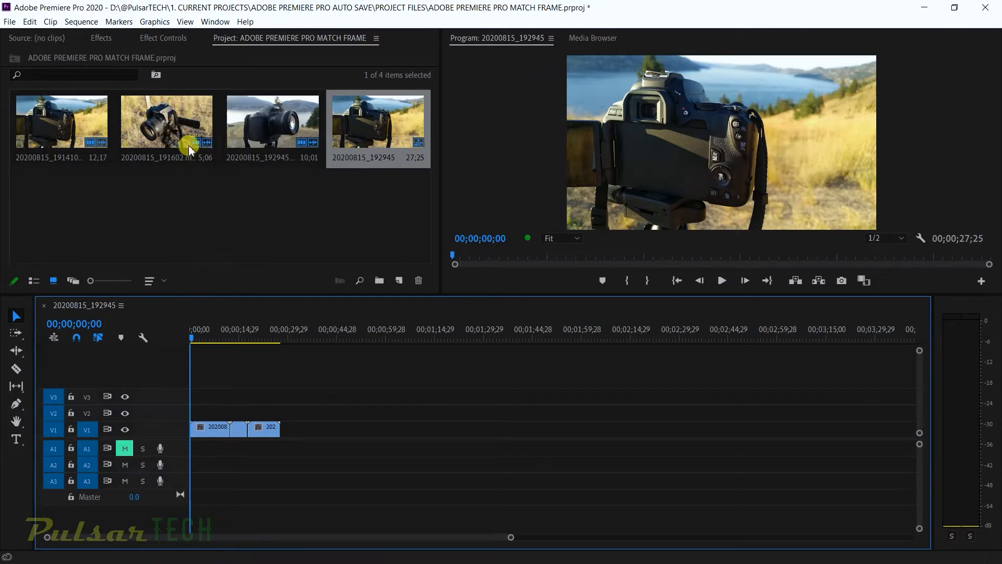
double_click(166, 121)
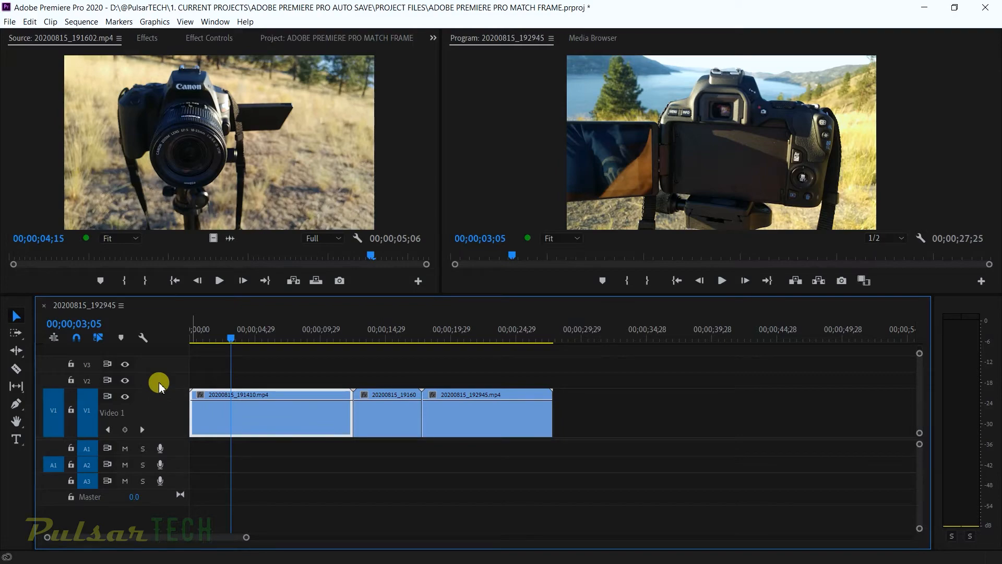
mouse_move(147, 352)
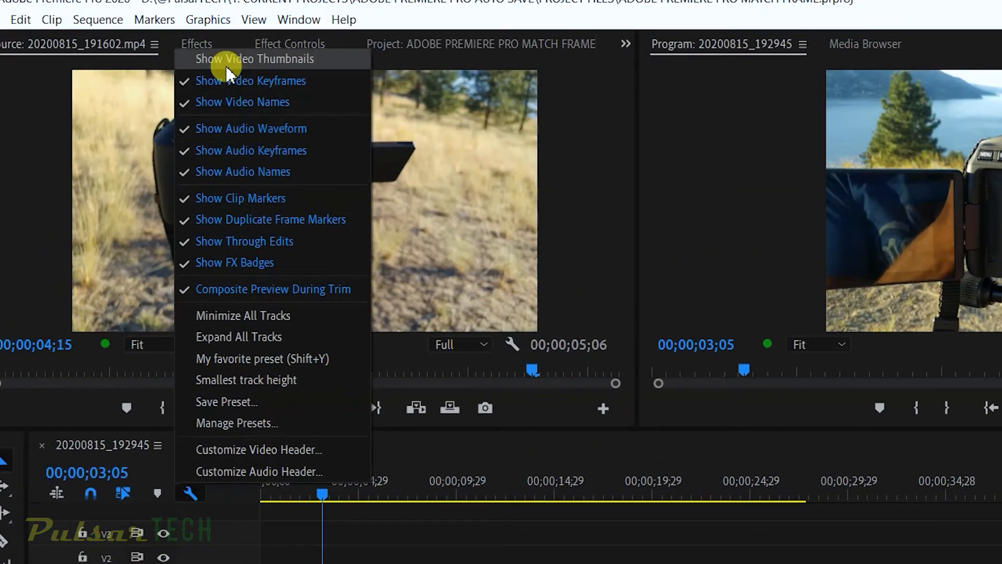
Enable Show Video Thumbnails in the Timeline Display Settings.
left_click(255, 58)
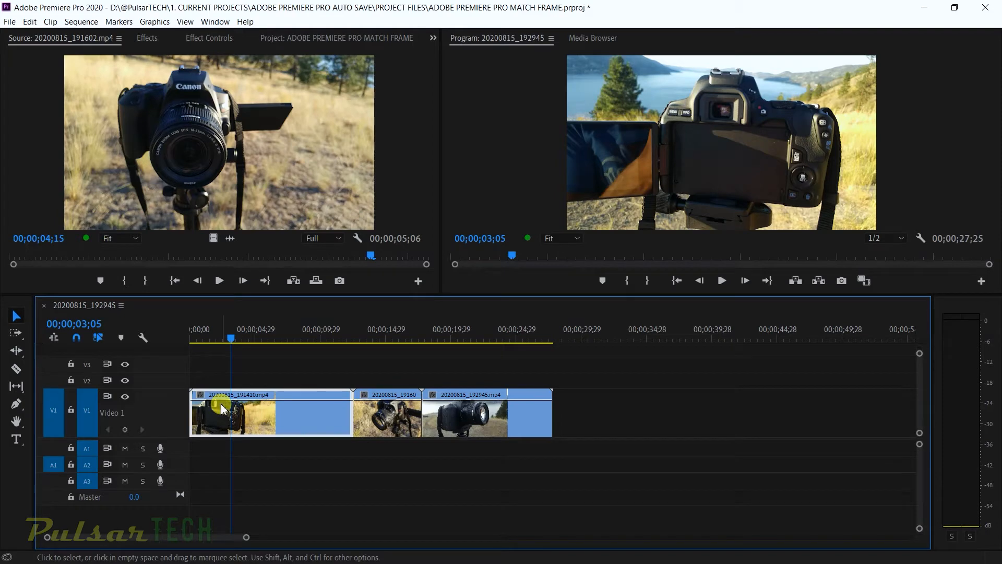
mouse_move(221, 407)
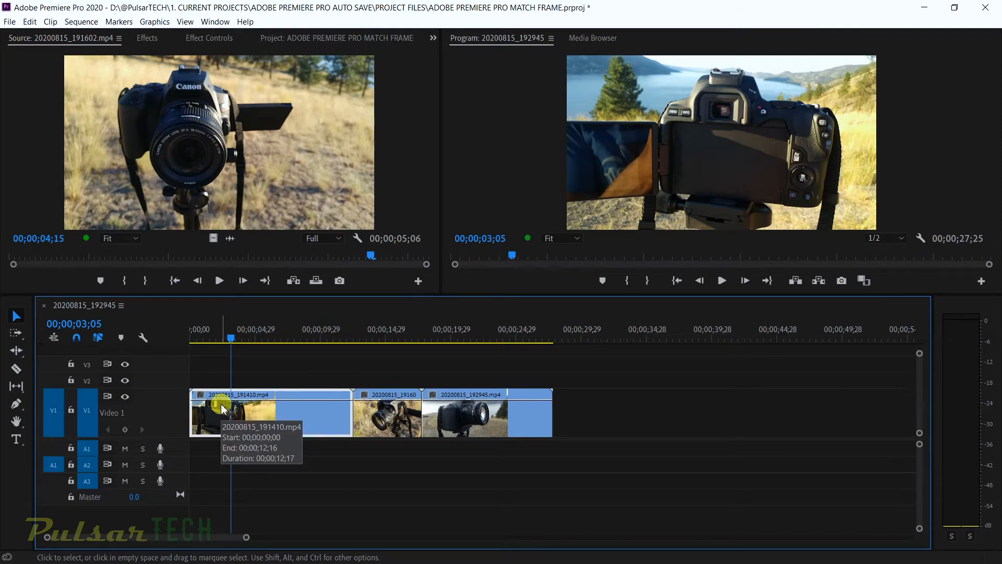
mouse_move(321, 412)
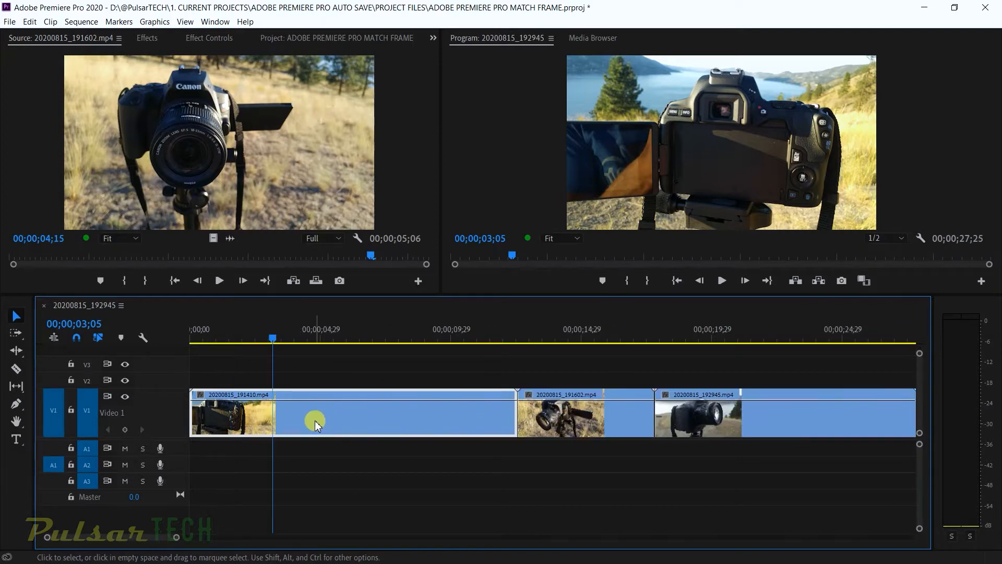
mouse_move(299, 412)
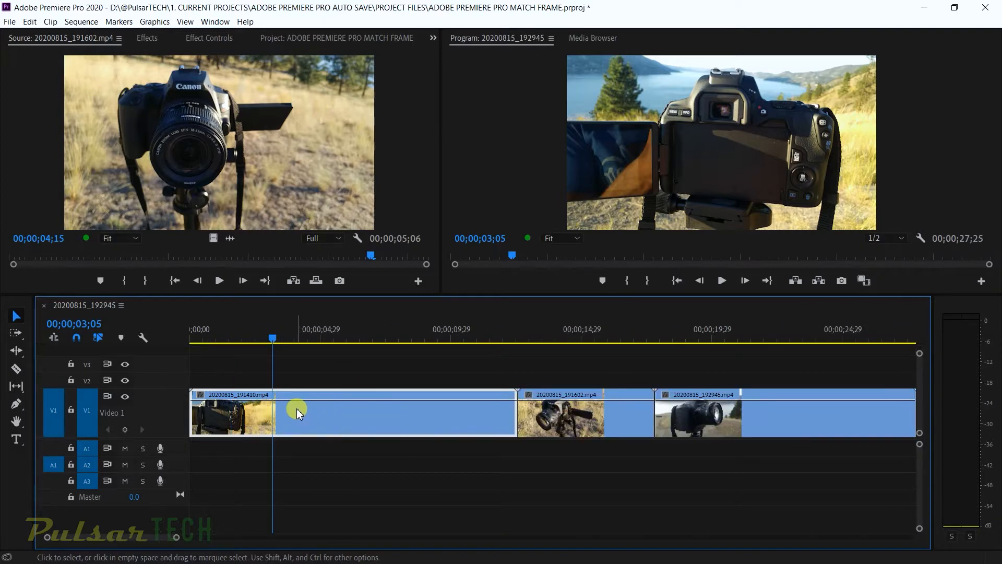
mouse_move(186, 394)
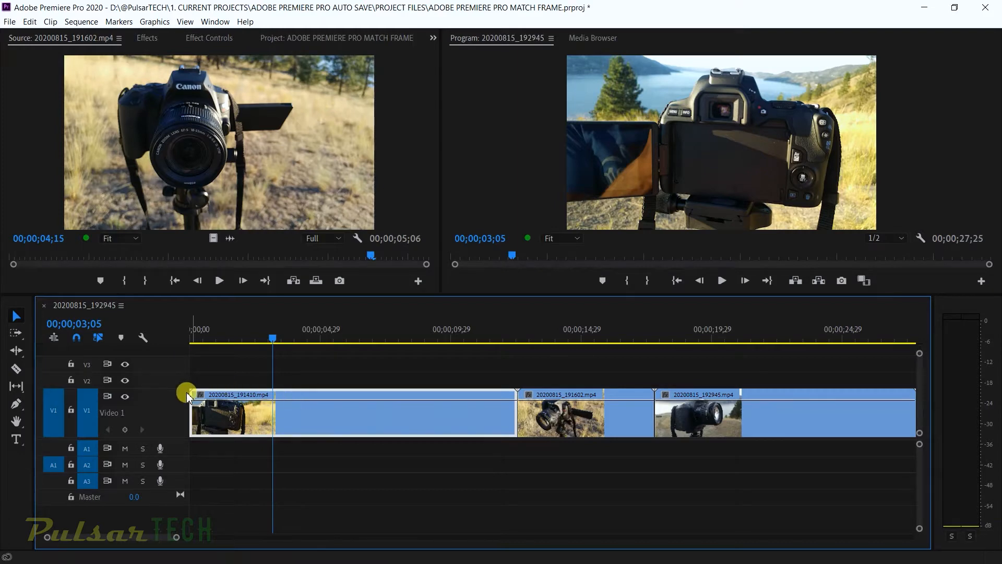
mouse_move(121, 312)
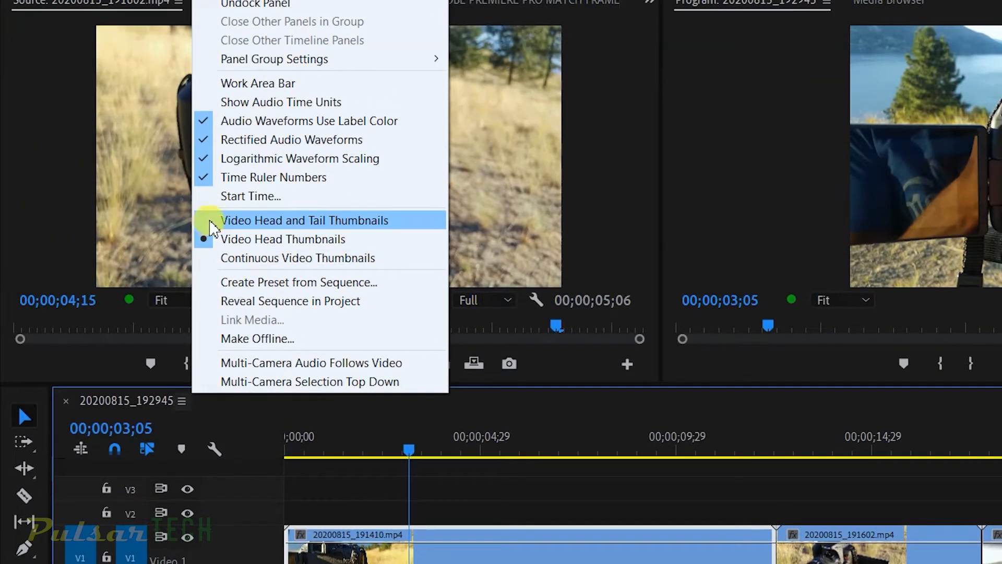
mouse_move(259, 228)
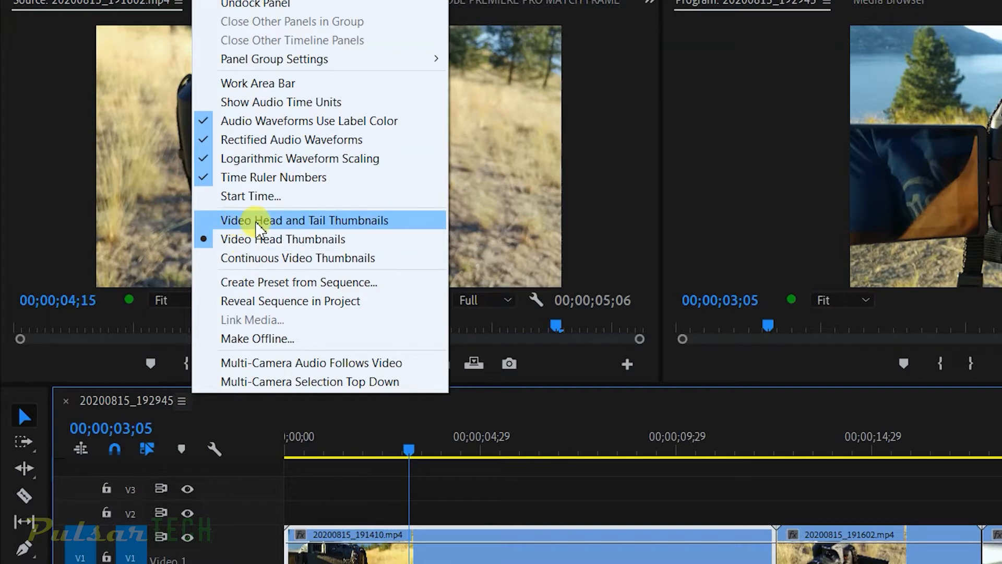
mouse_move(265, 247)
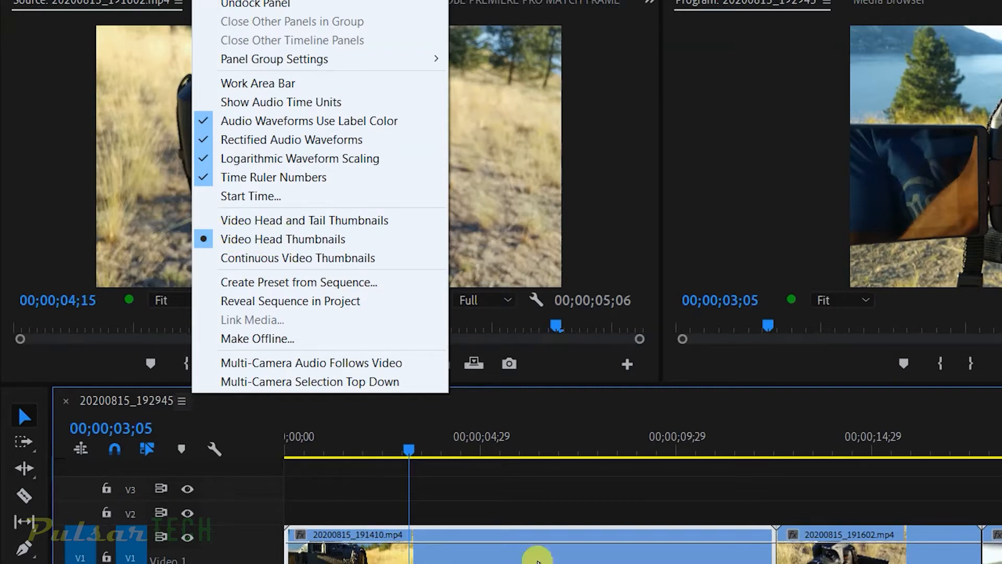
mouse_move(291, 258)
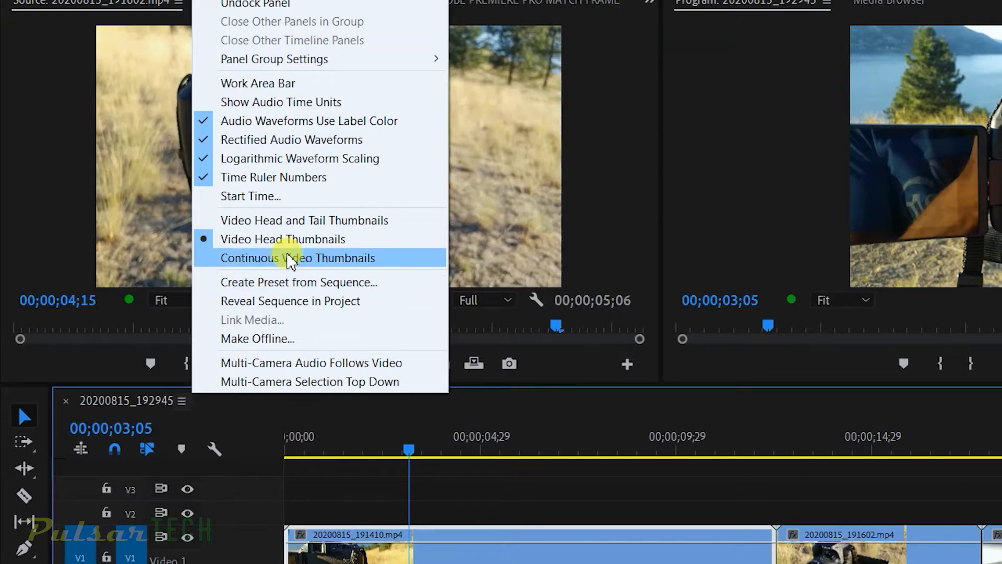
Switch the timeline to Continuous Video Thumbnails along each clip's length.
left_click(298, 257)
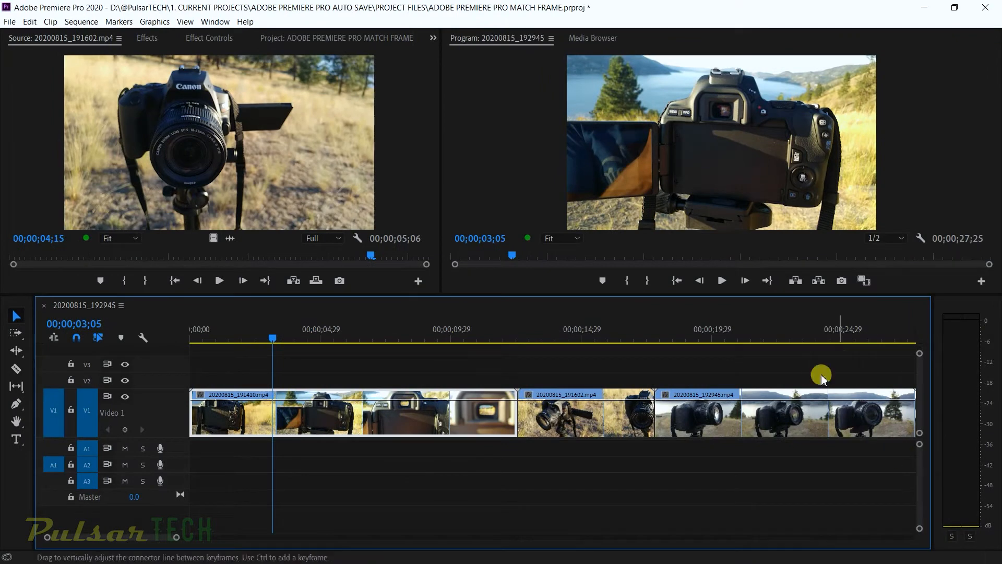
mouse_move(175, 416)
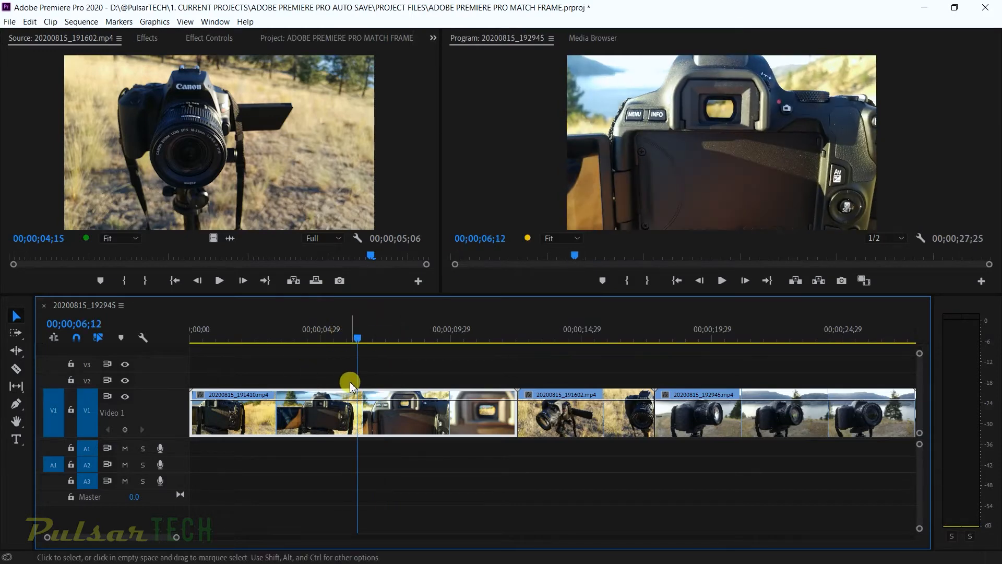
mouse_move(673, 162)
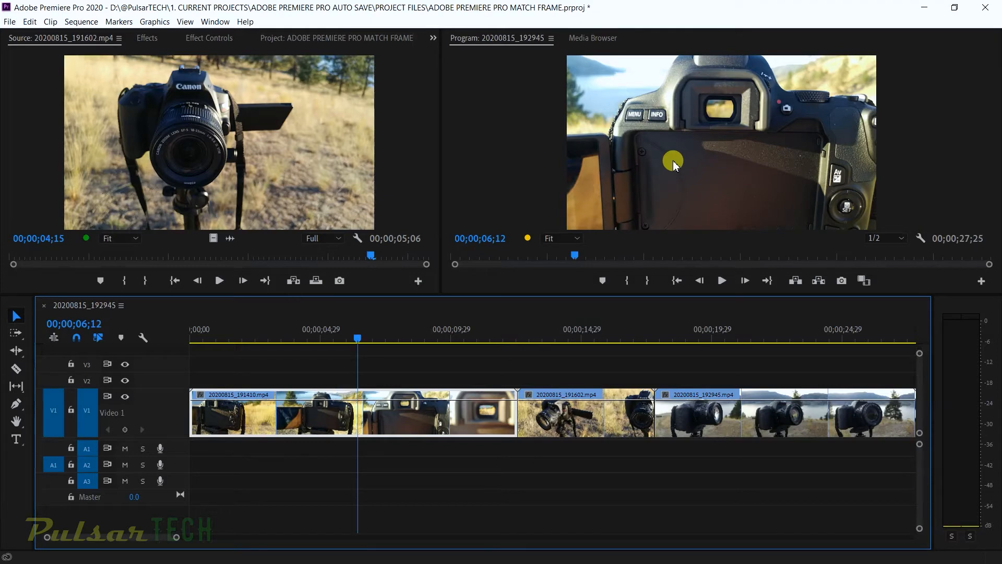
mouse_move(383, 410)
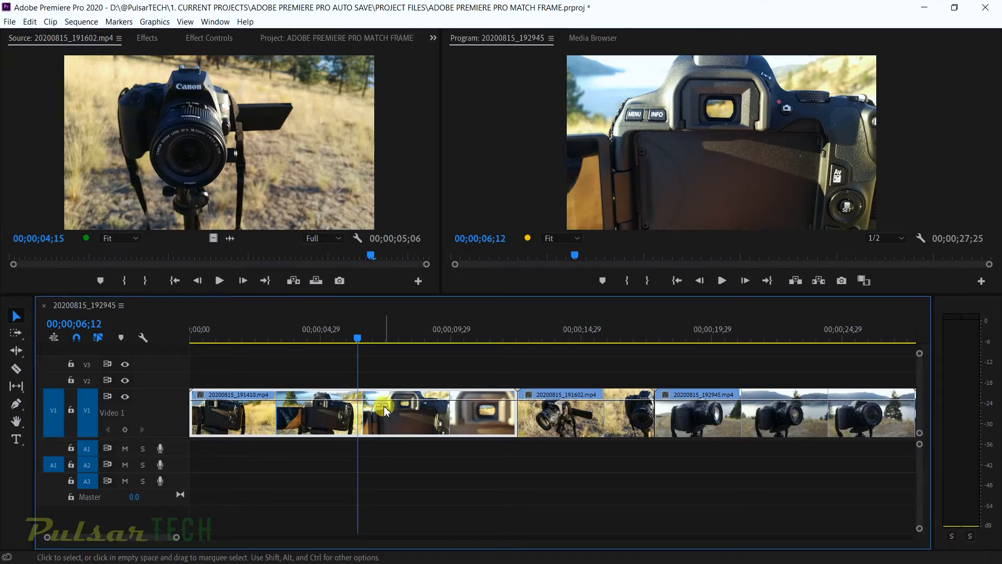
Select the first clip with the playhead parked at 00;00;06;12.
left_click(313, 38)
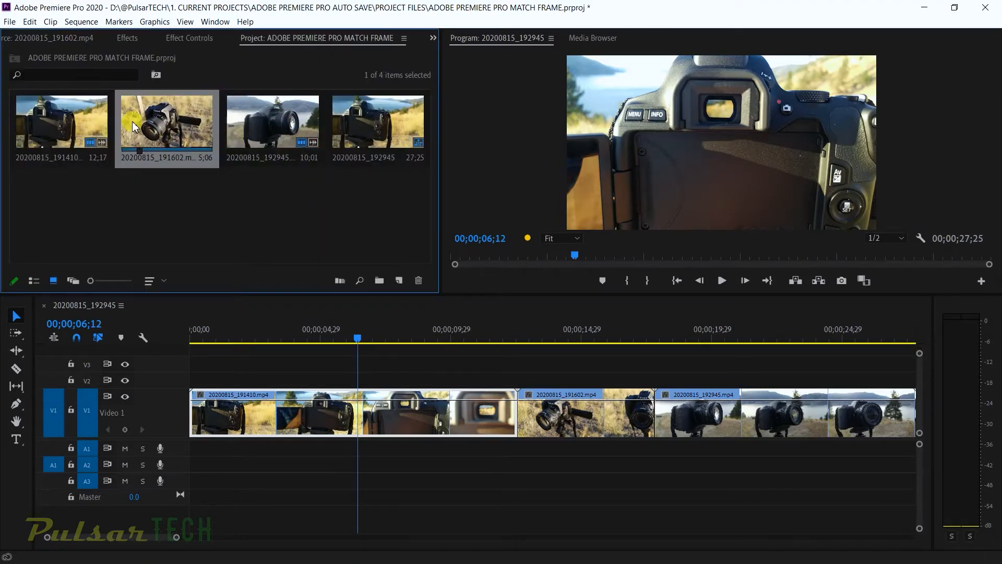
mouse_move(35, 146)
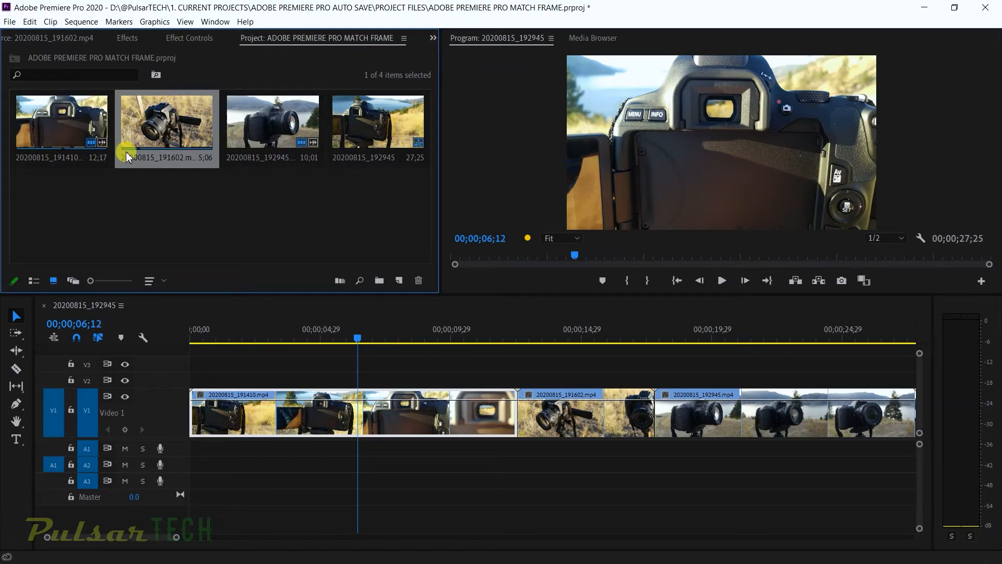
mouse_move(291, 153)
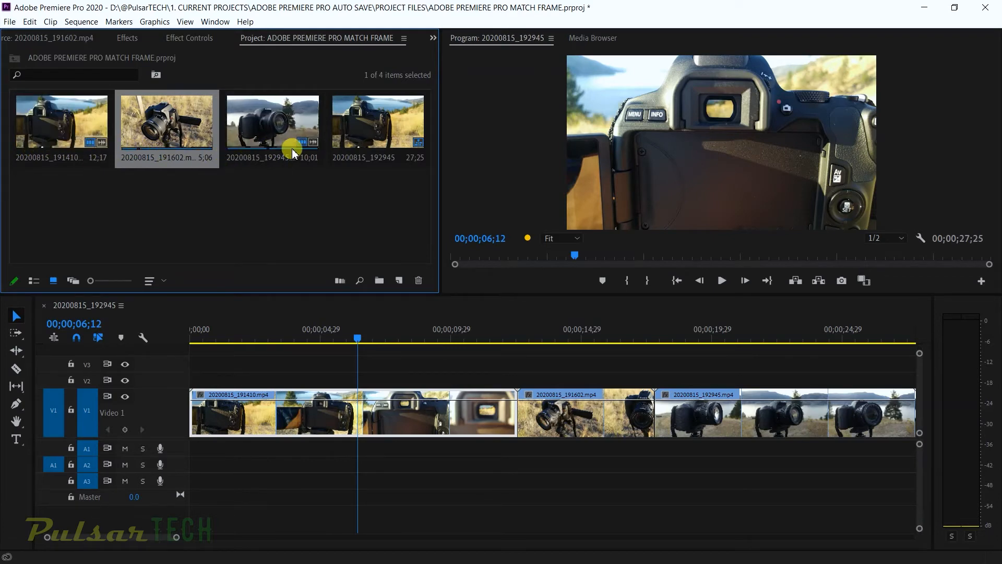
mouse_move(287, 183)
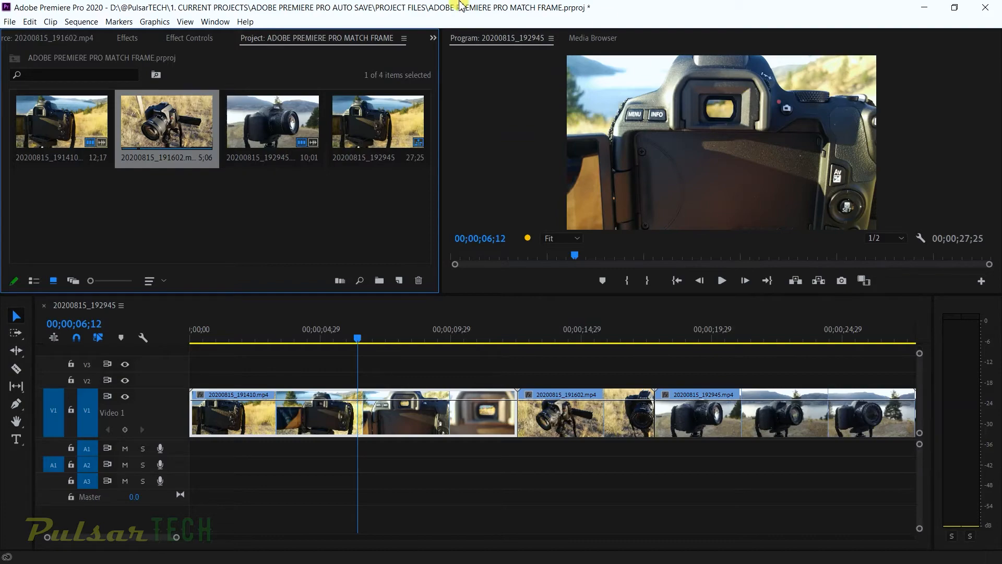
Run Sequence > Match Frame to load 20200815_191410 in the Source Monitor at 00;00;06;12.
left_click(82, 21)
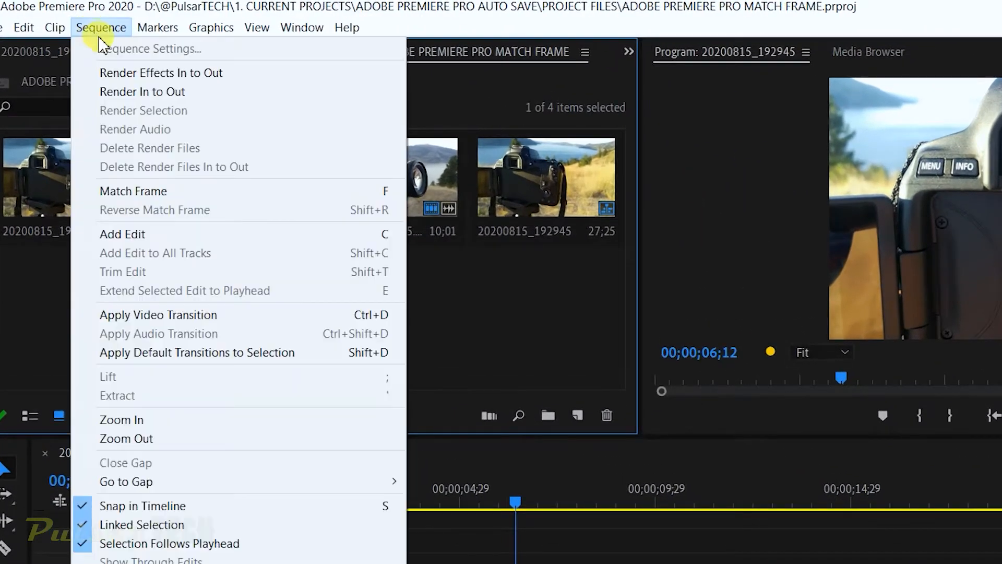
mouse_move(132, 191)
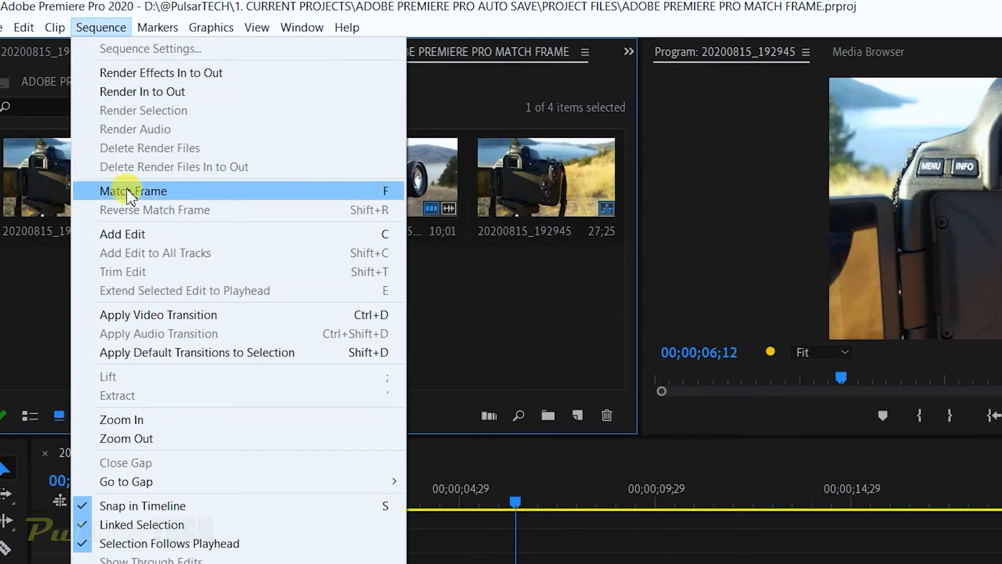
left_click(132, 190)
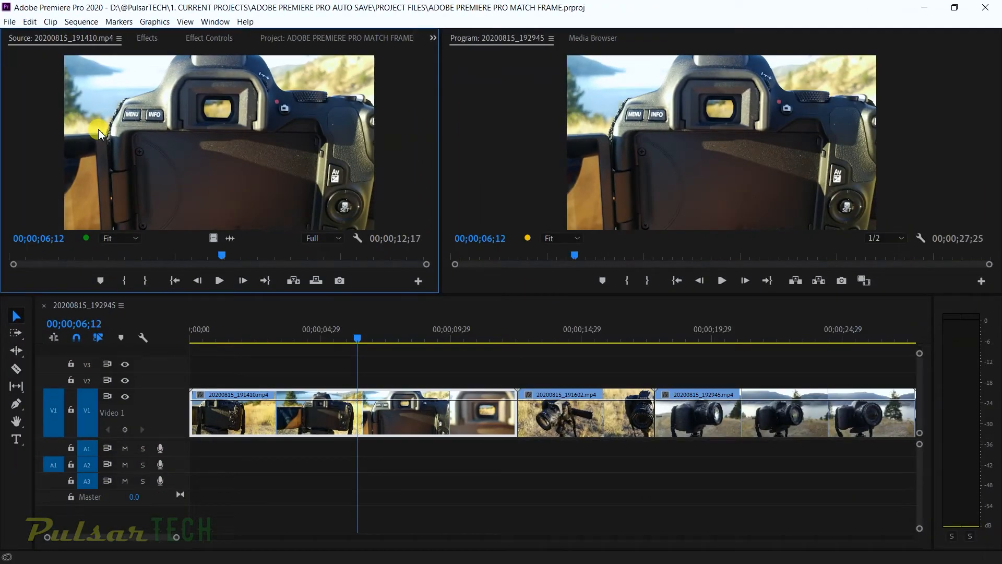
mouse_move(205, 124)
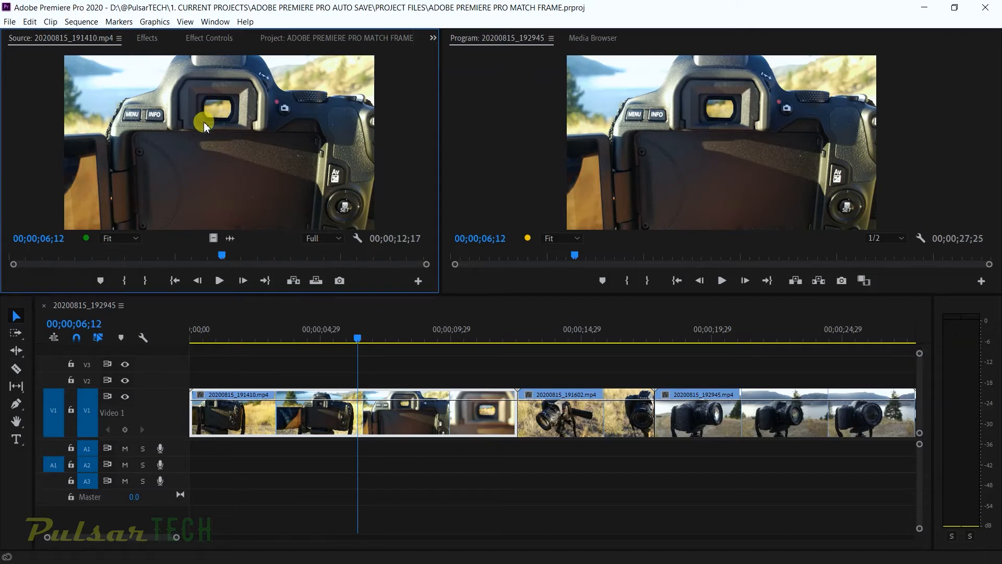
mouse_move(157, 120)
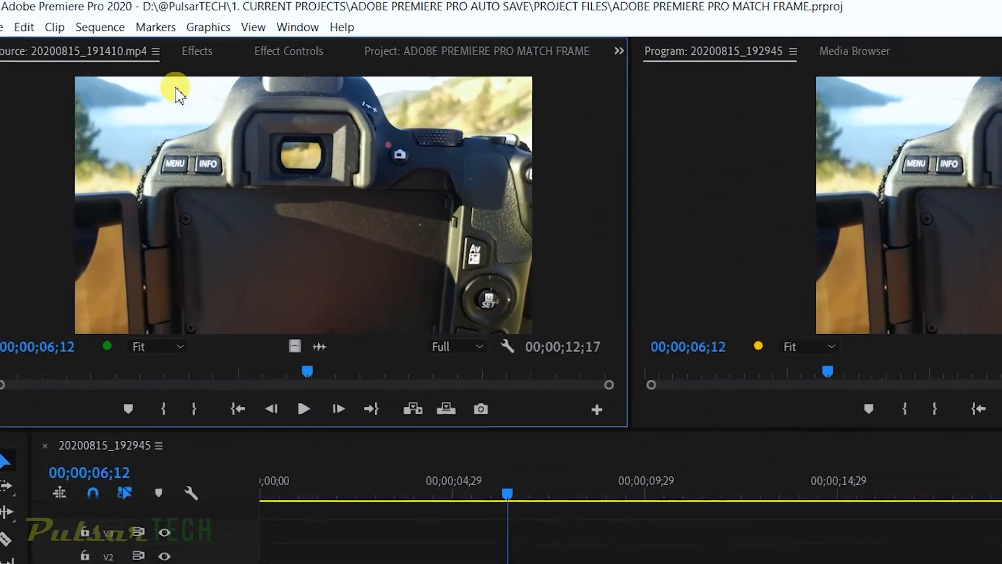
Revisit the Sequence menu, leaving the playhead at the 00;00;09;15 viewfinder close-up.
left_click(100, 27)
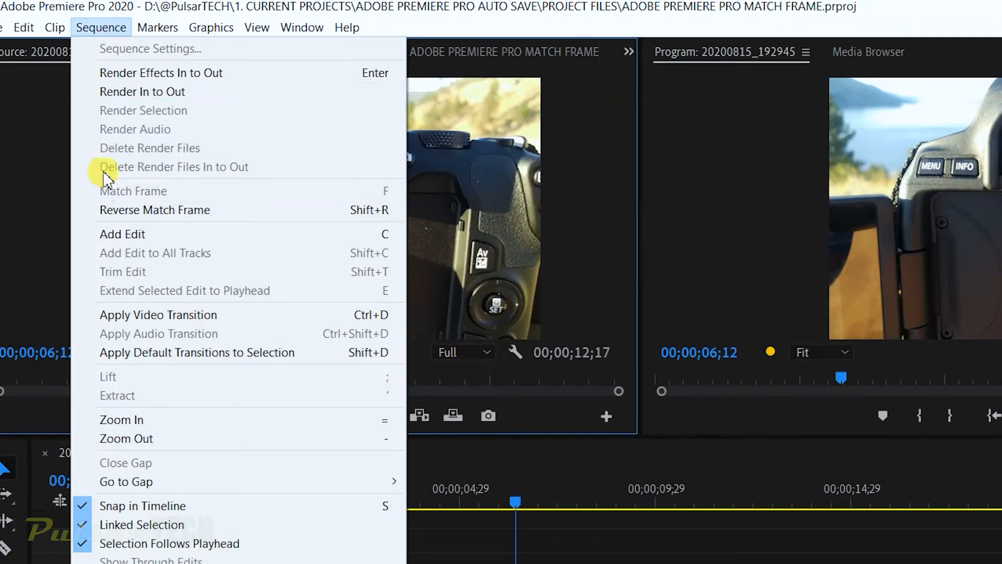
mouse_move(345, 194)
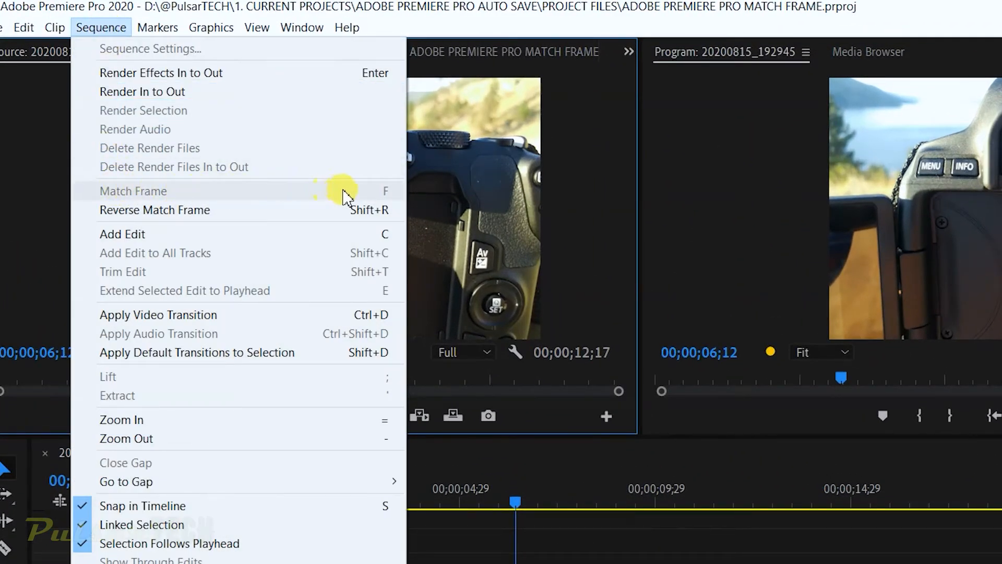
mouse_move(241, 190)
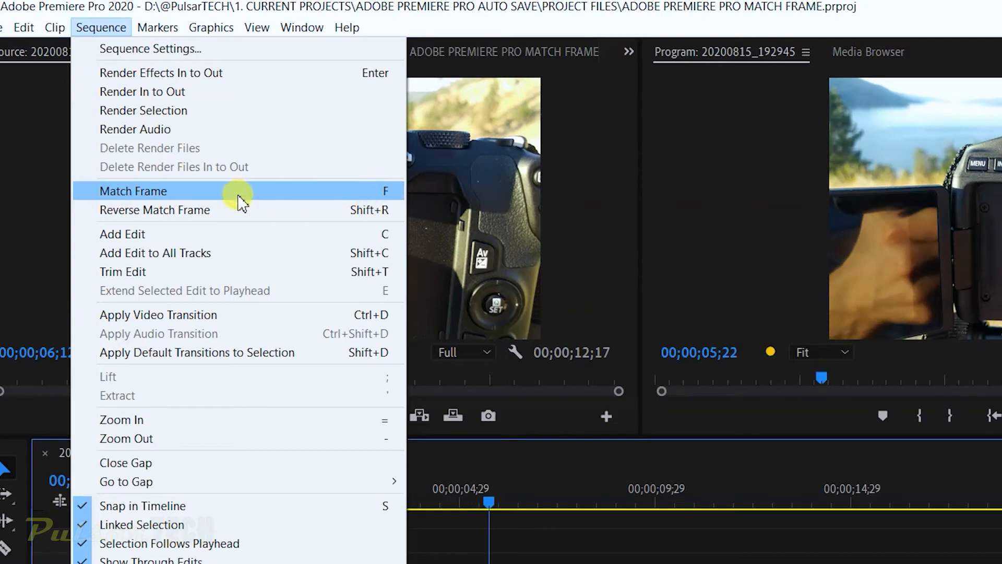
left_click(133, 190)
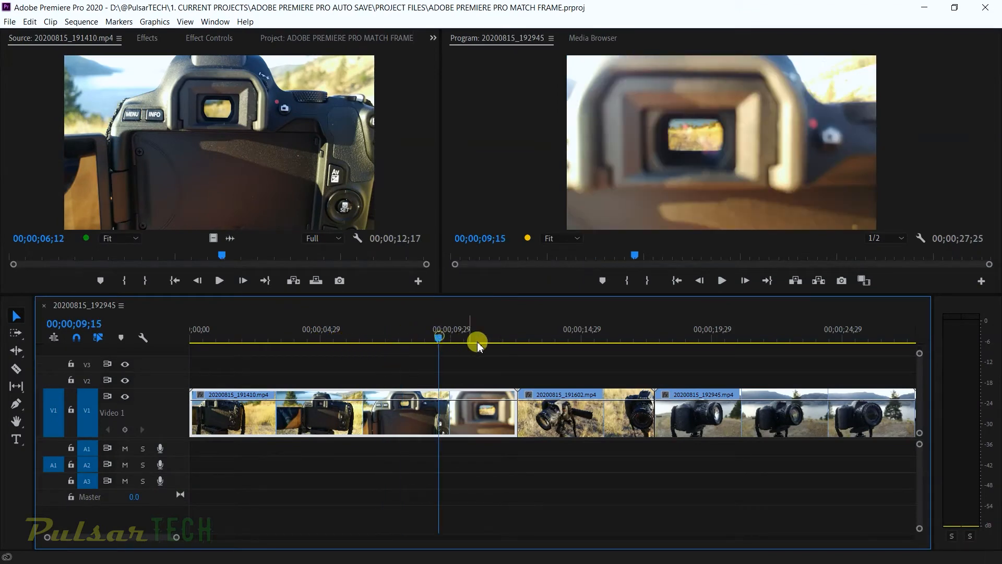
Park the playhead in the third clip at 00;00;18;28 and Match Frame into the Source Monitor.
left_click(540, 351)
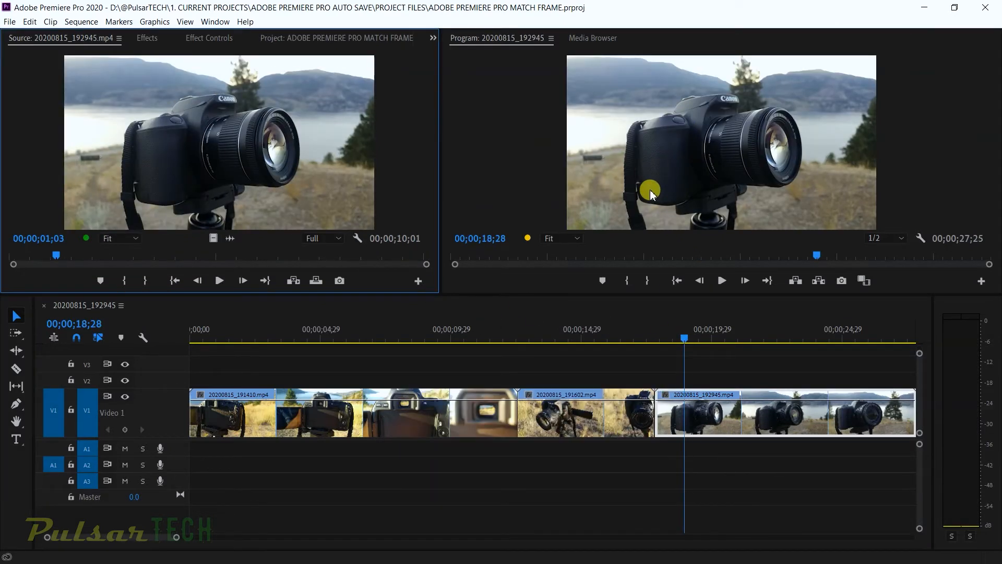
mouse_move(419, 153)
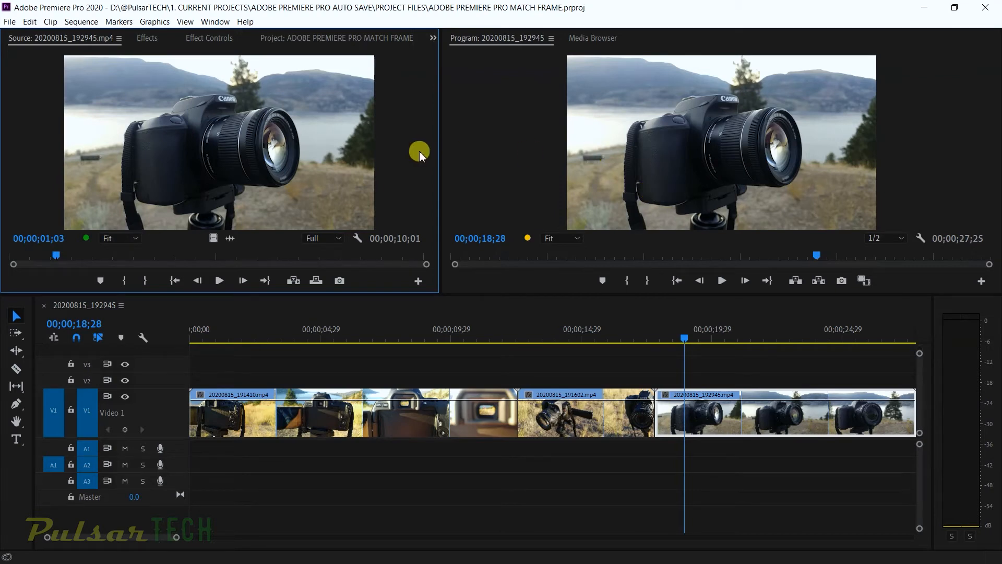
mouse_move(260, 234)
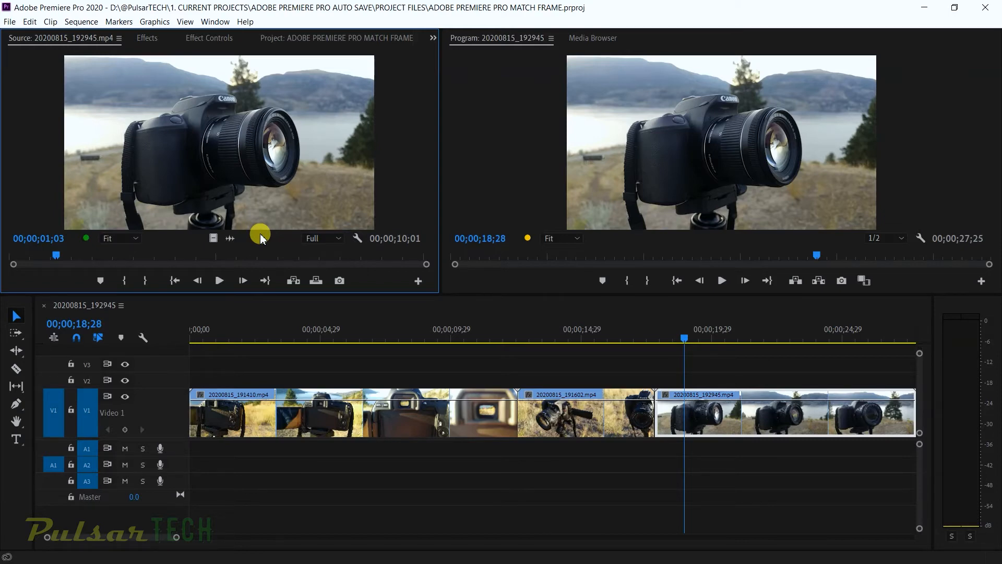
mouse_move(260, 329)
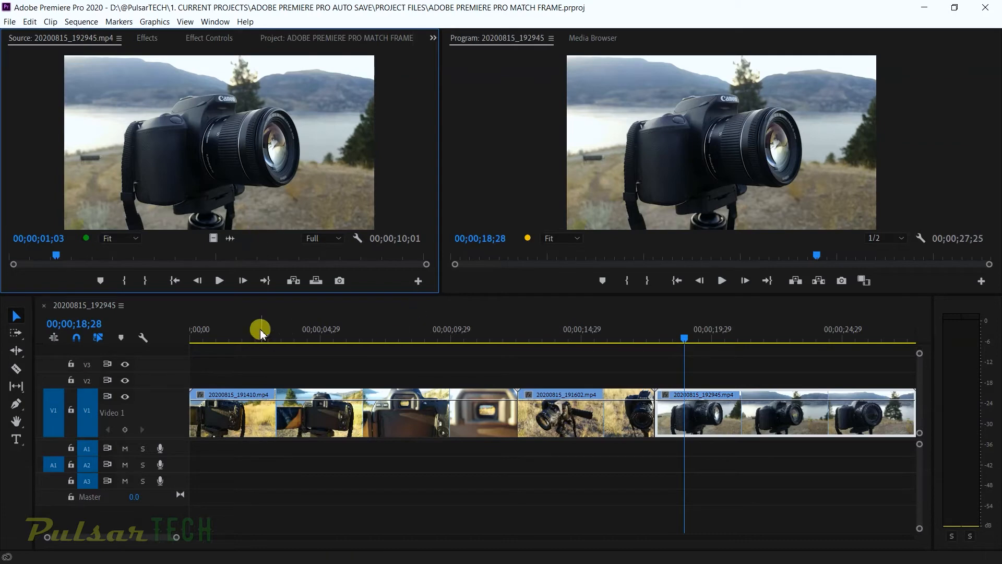
From the Project panel, load 20200815_192945.mp4 into the Source Monitor.
left_click(317, 37)
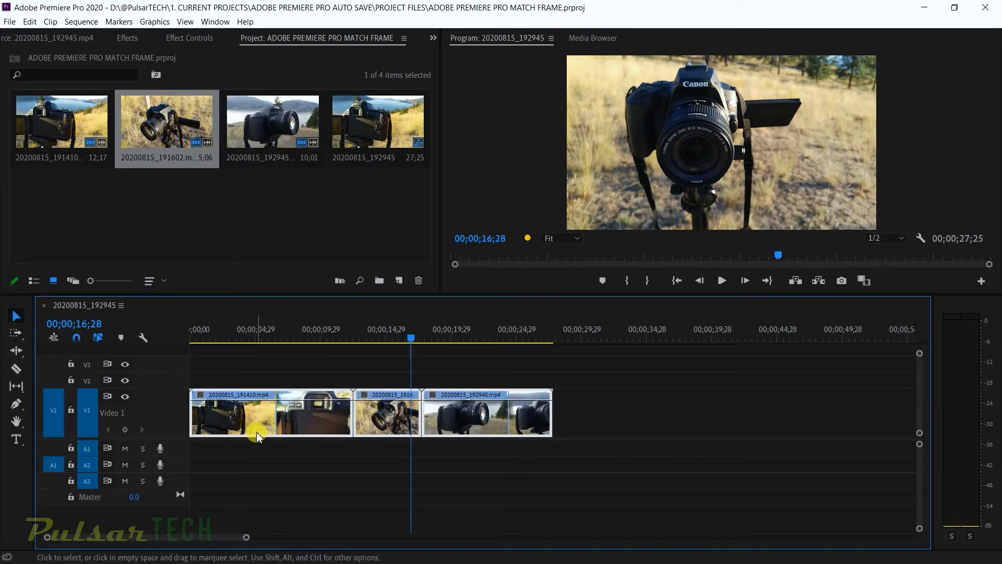
double_click(272, 121)
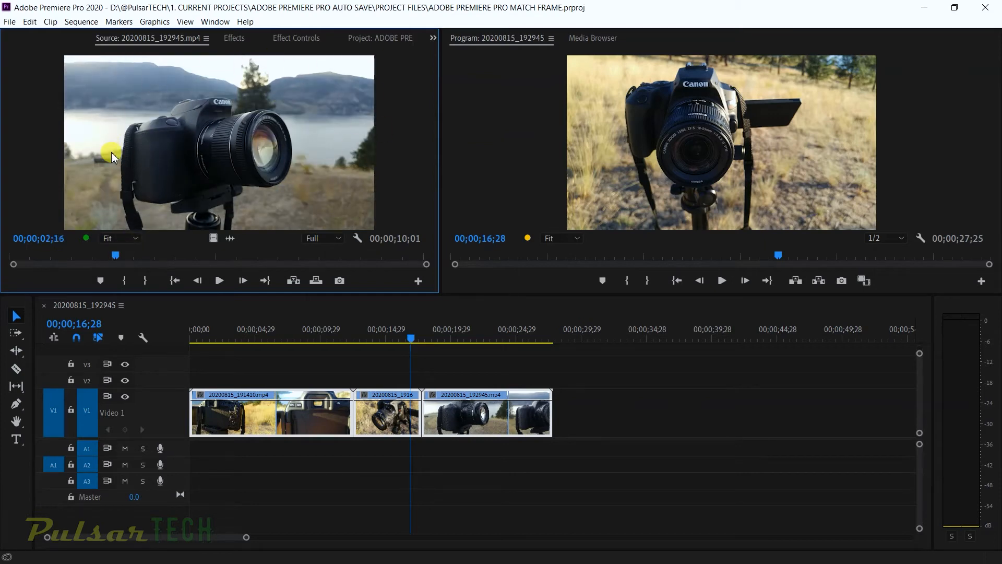
mouse_move(104, 166)
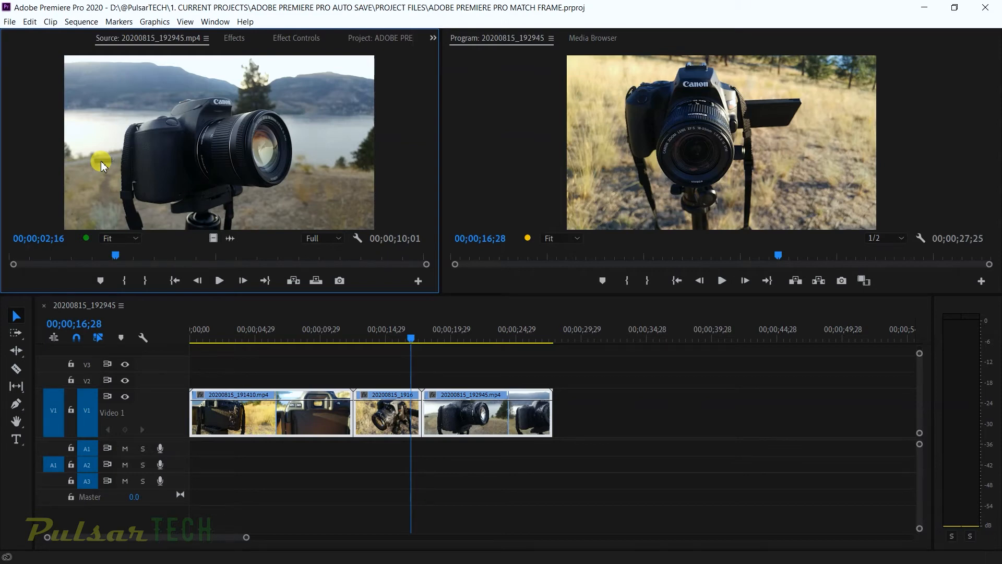
mouse_move(115, 69)
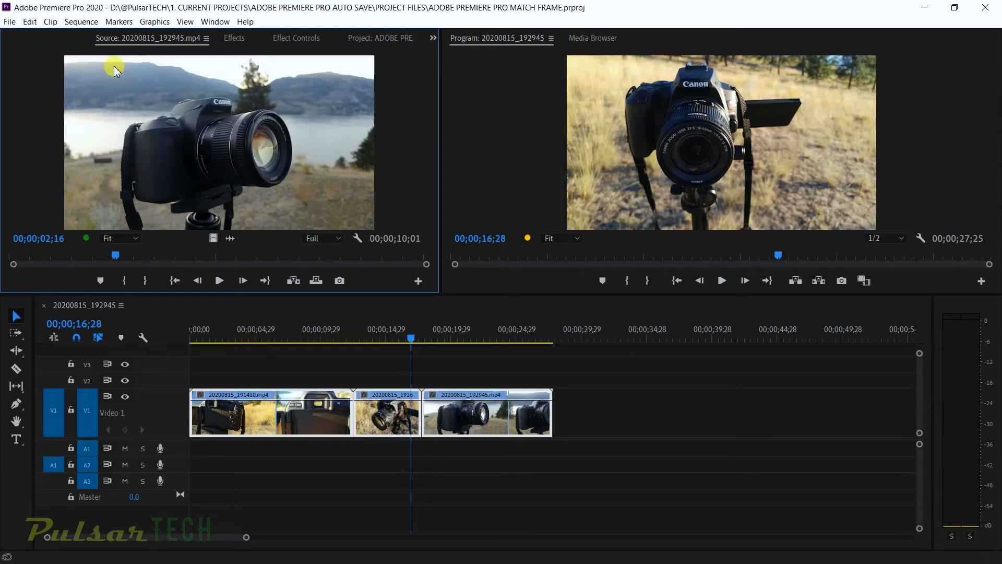
mouse_move(102, 34)
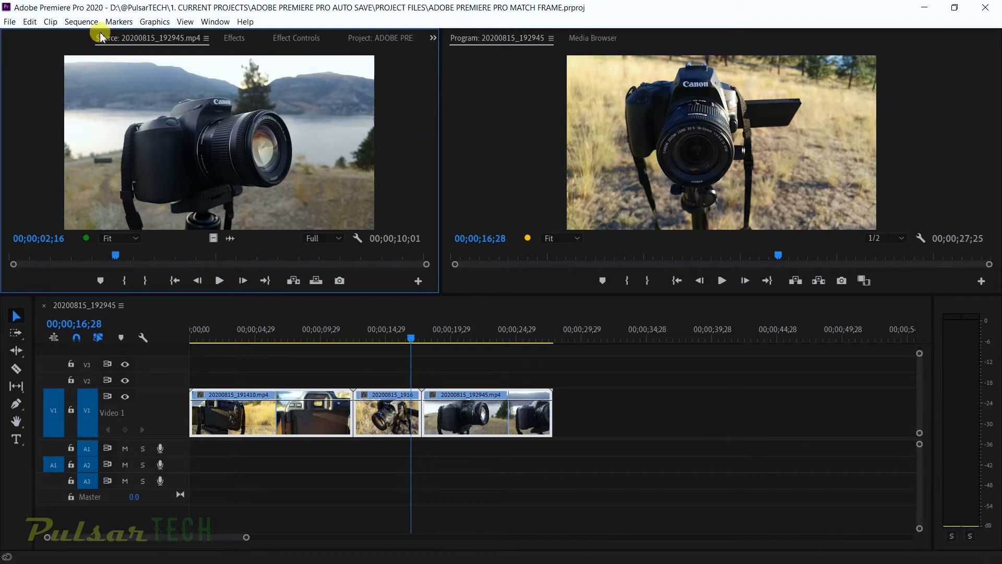
Run Sequence > Reverse Match Frame so the timeline playhead jumps to 00;00;20;11, matching source frame 00;00;02;16.
left_click(80, 22)
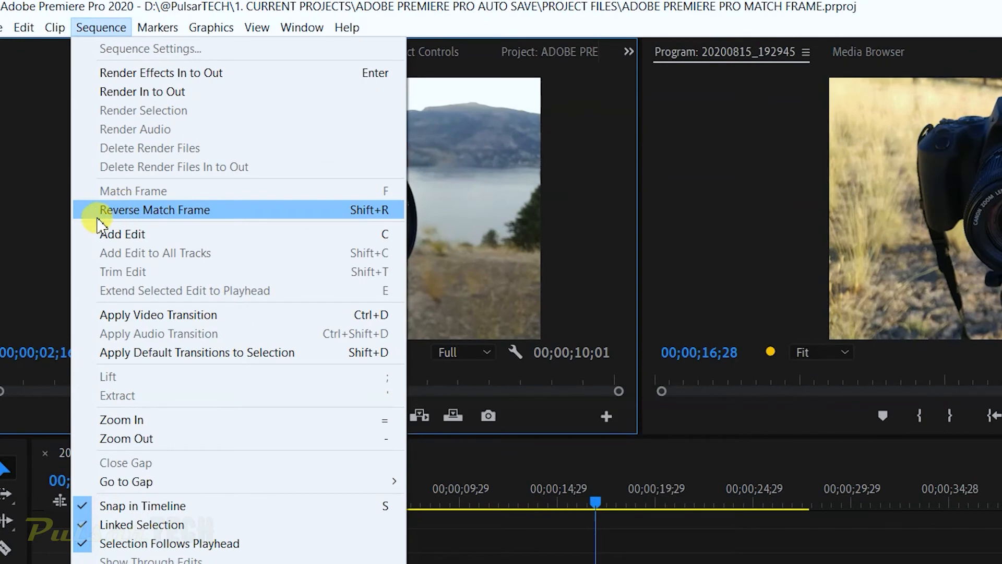
mouse_move(249, 220)
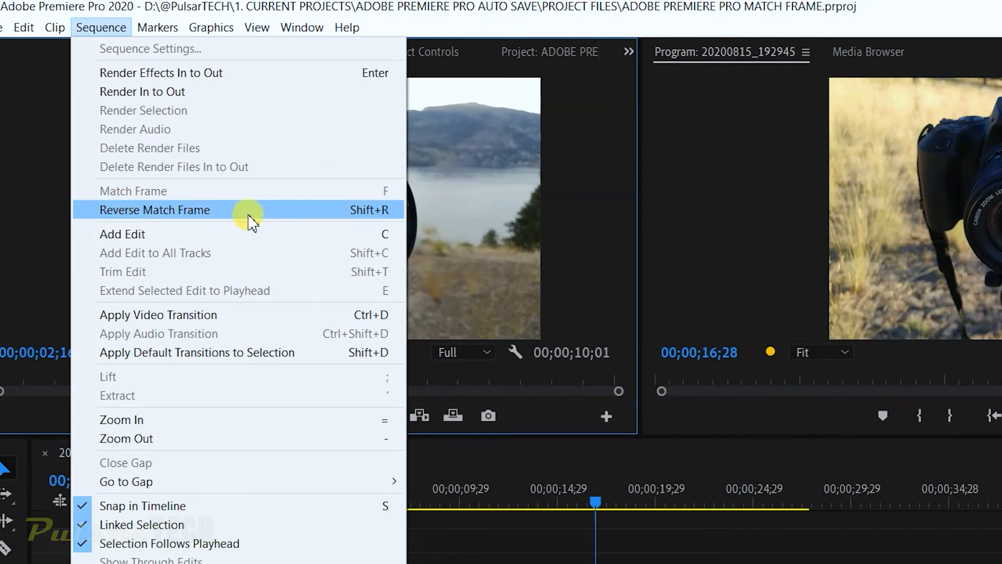
mouse_move(386, 226)
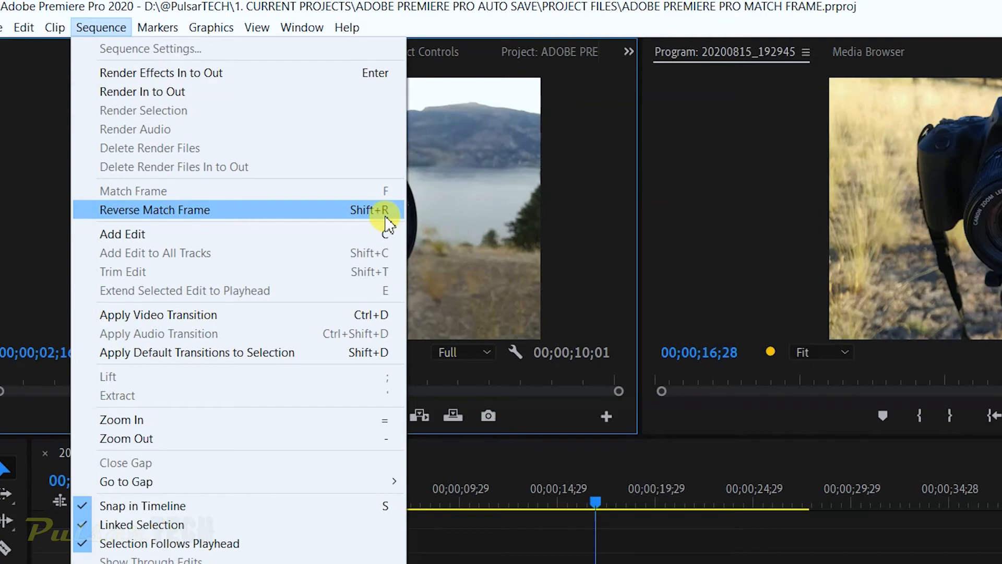
left_click(155, 210)
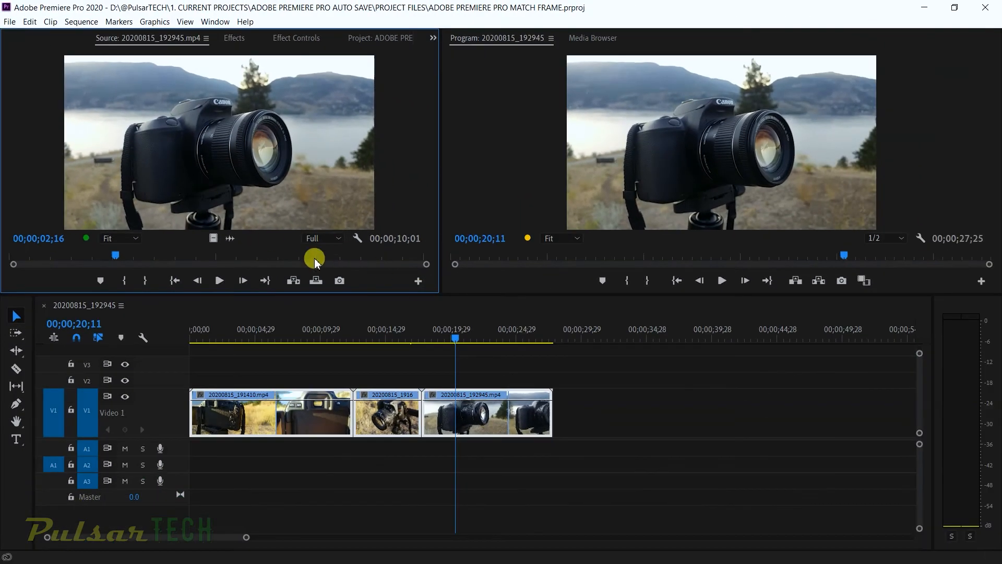
mouse_move(232, 93)
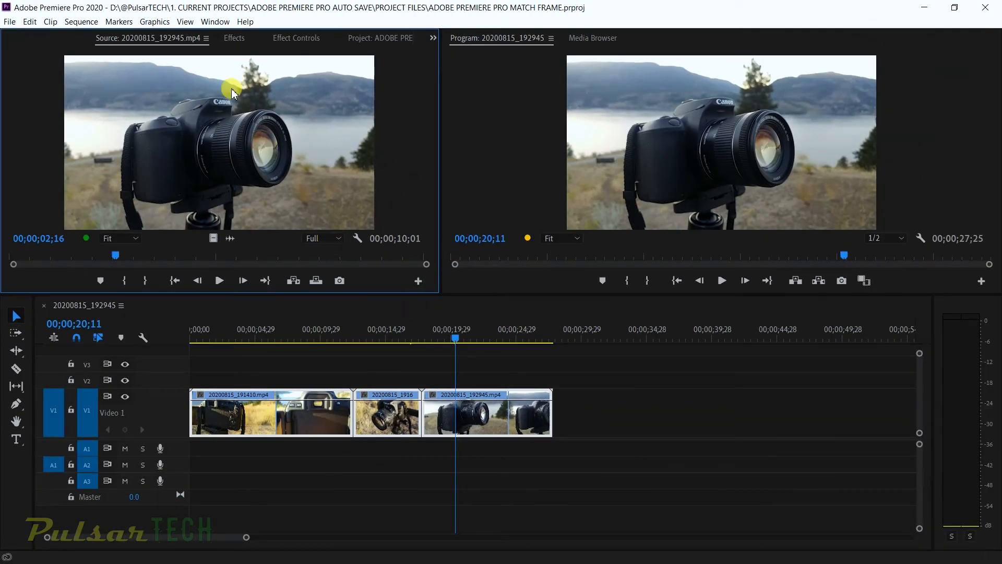
mouse_move(223, 81)
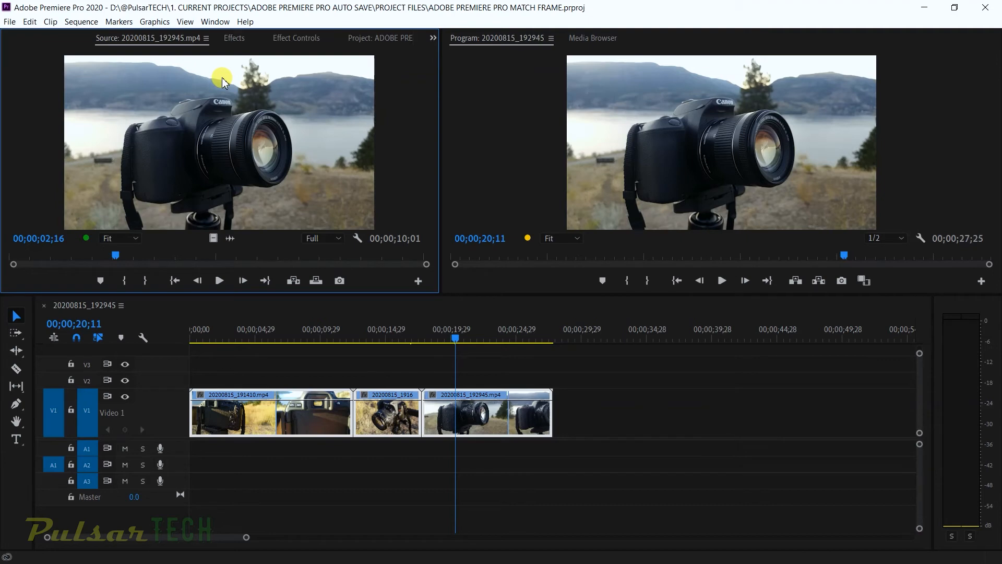
mouse_move(434, 271)
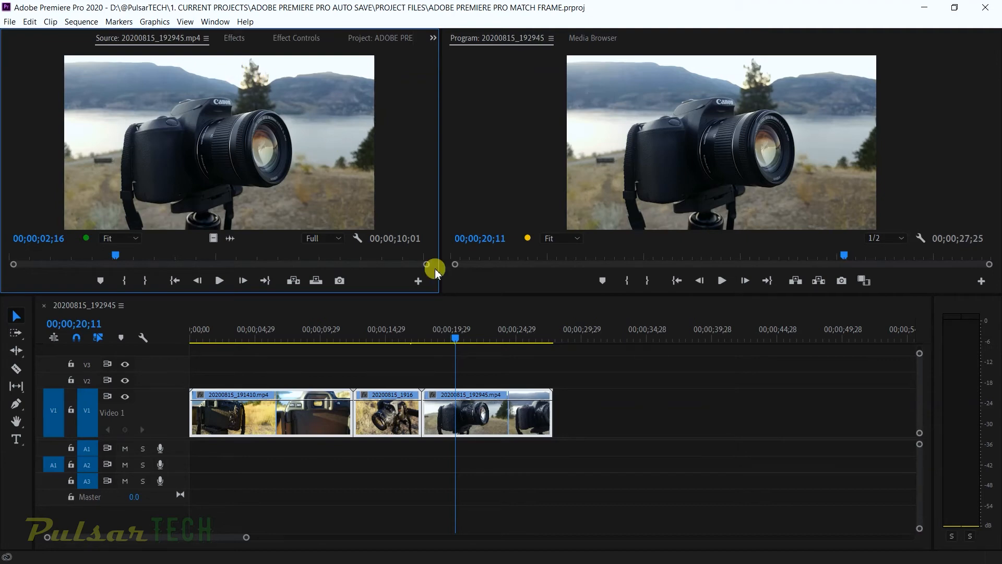
mouse_move(457, 409)
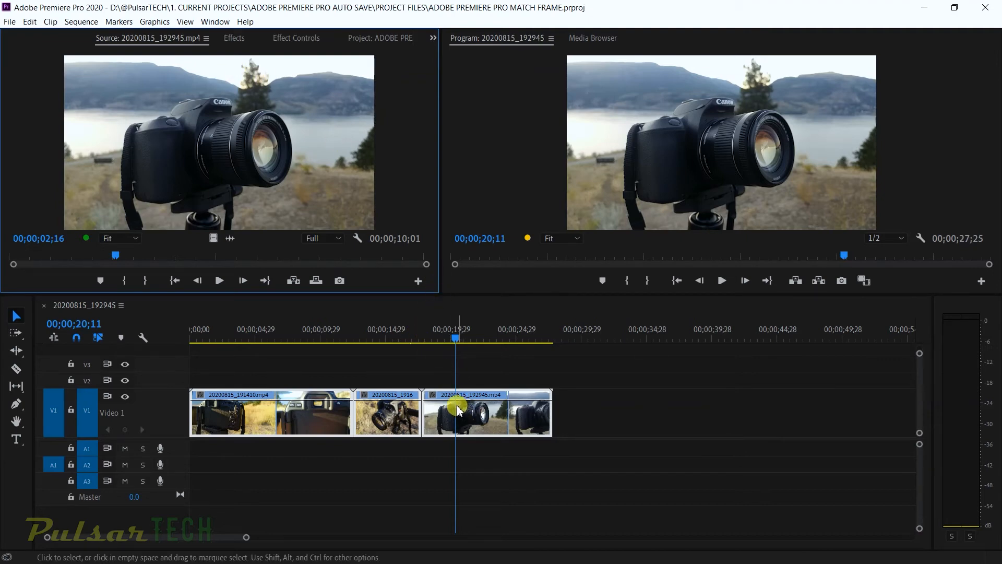
mouse_move(534, 407)
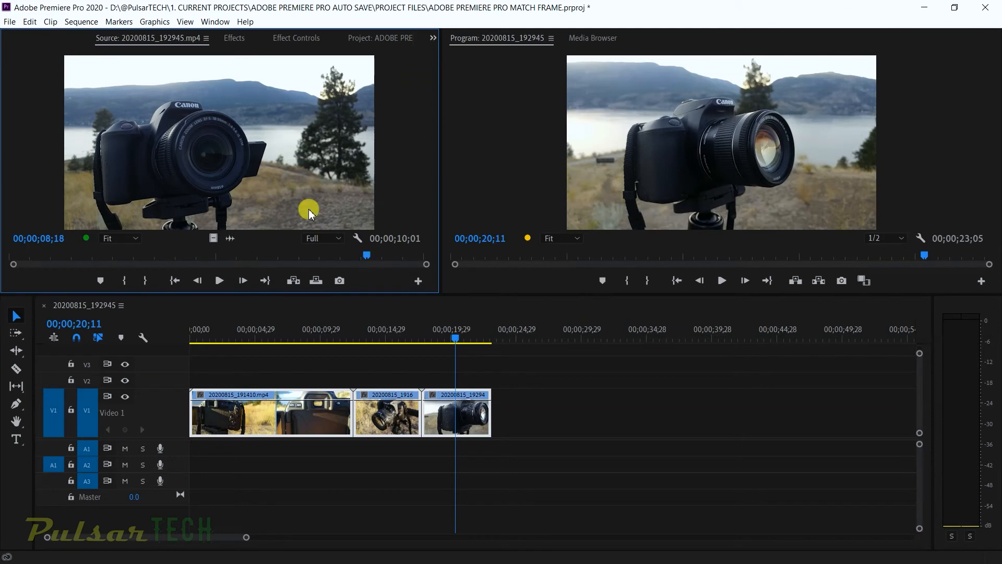
mouse_move(352, 238)
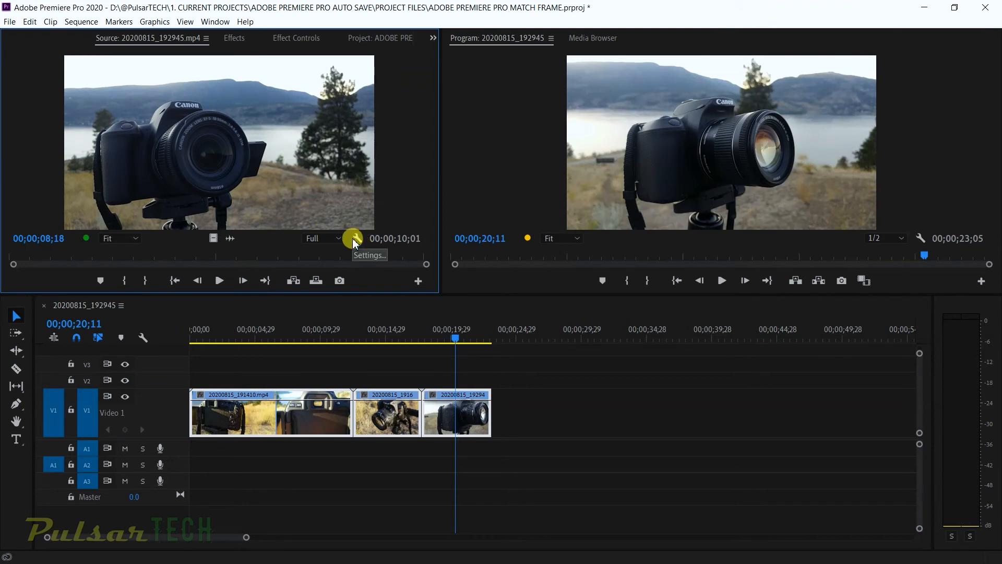
mouse_move(277, 194)
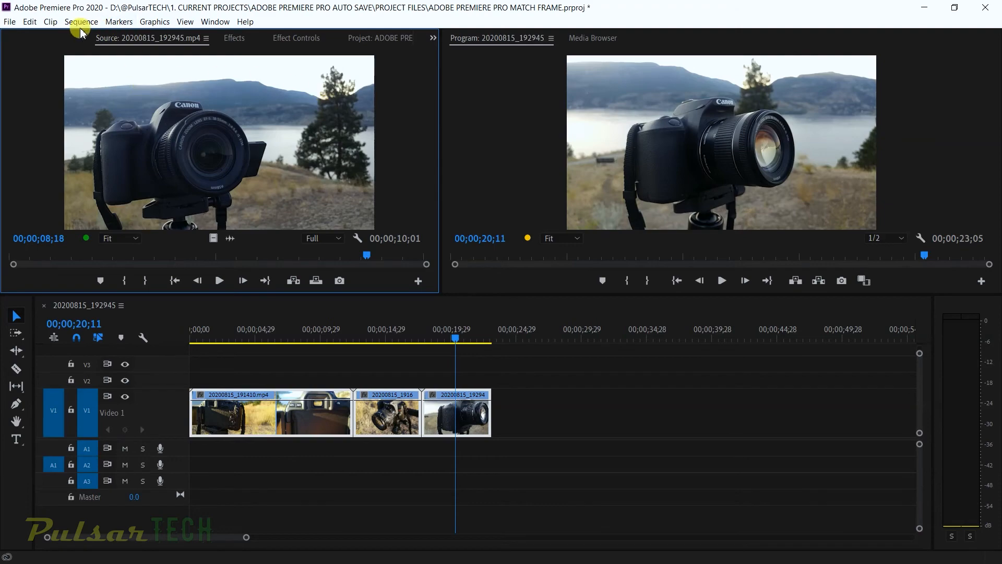
left_click(80, 21)
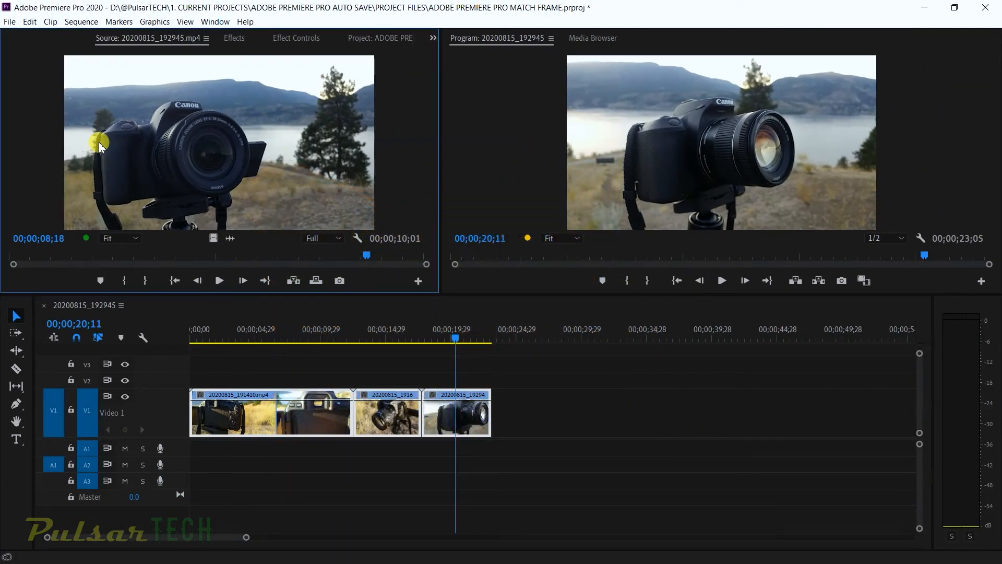
mouse_move(241, 192)
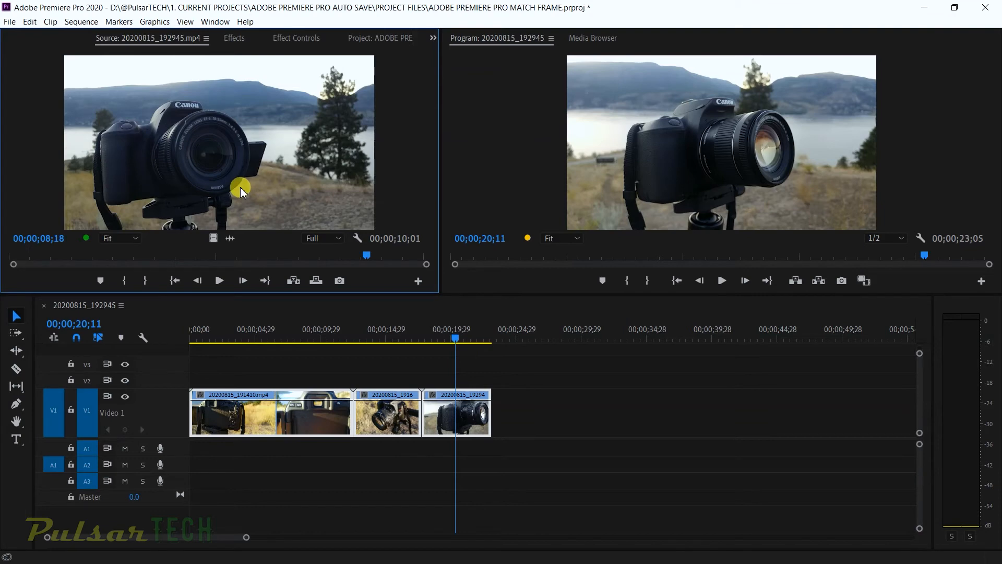
mouse_move(309, 212)
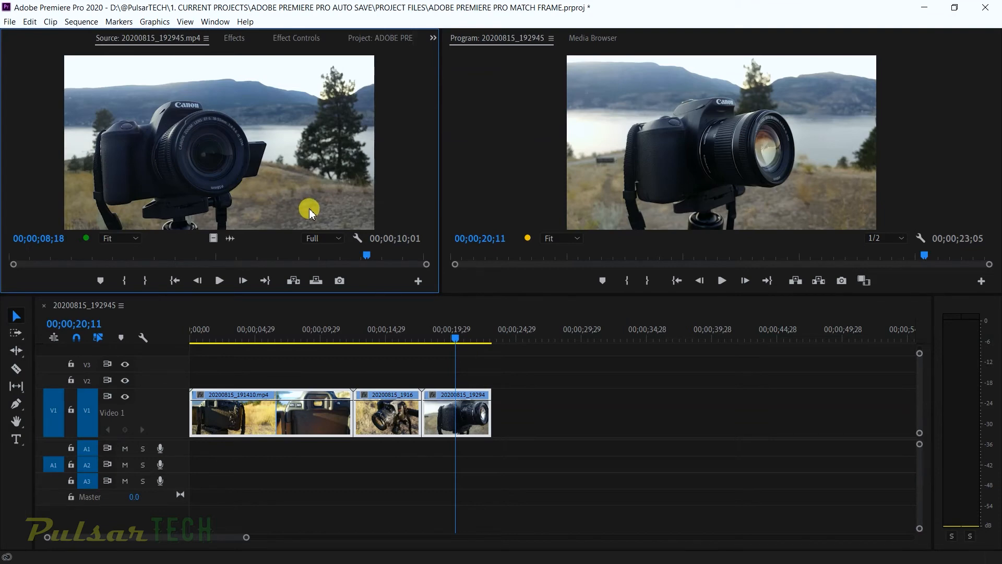